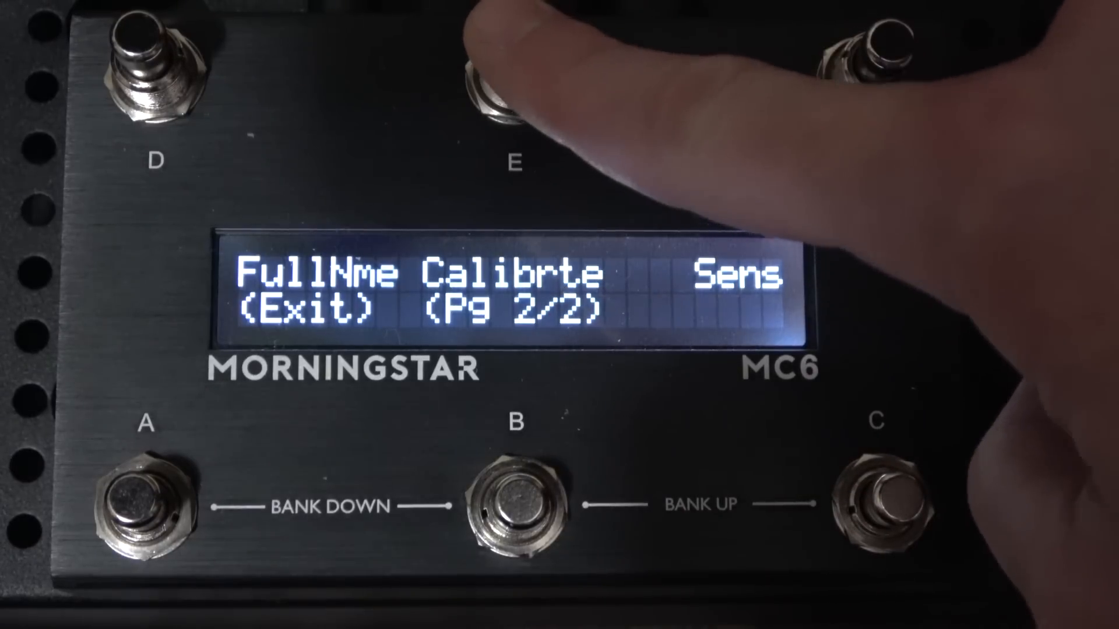
# Step: Exit the MC6 settings menu from page 2/2 using footswitch A
pyautogui.click(514, 86)
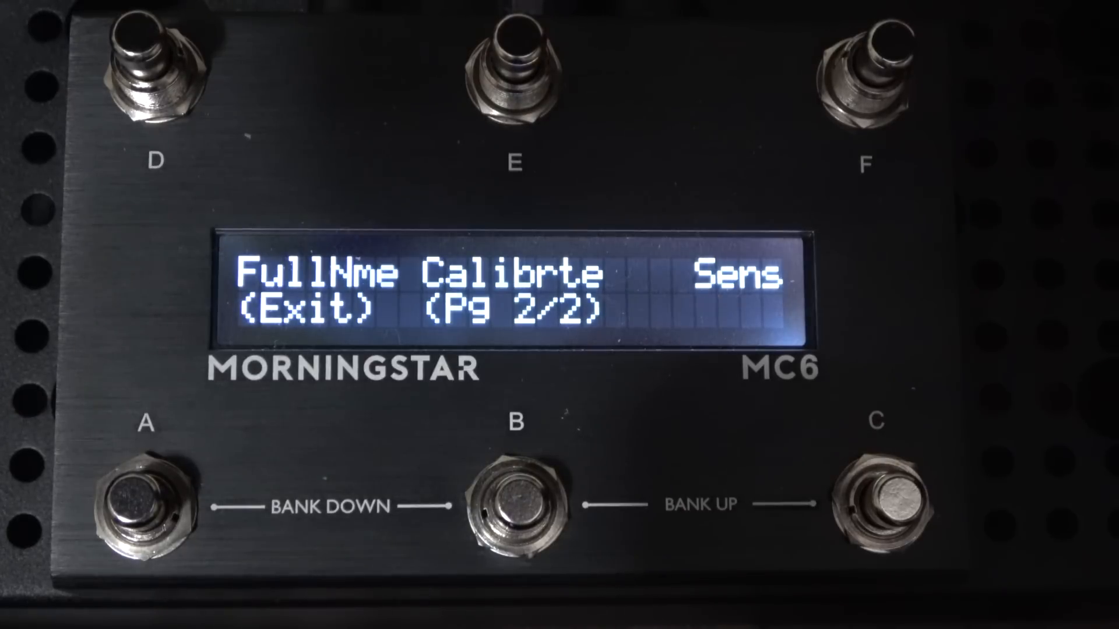
pyautogui.click(139, 499)
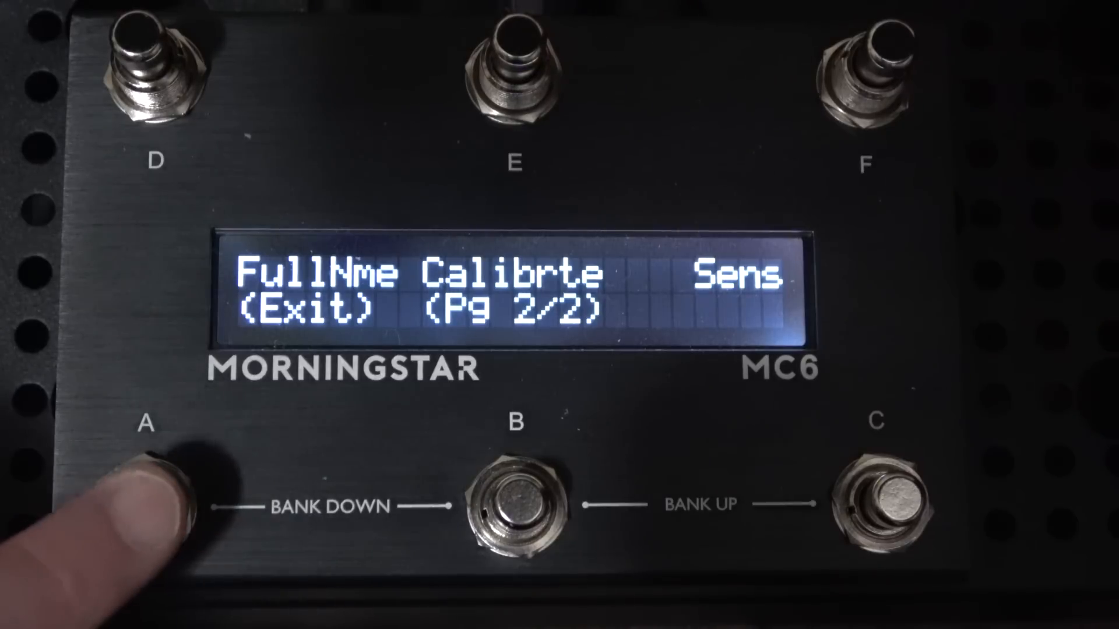
pyautogui.click(147, 493)
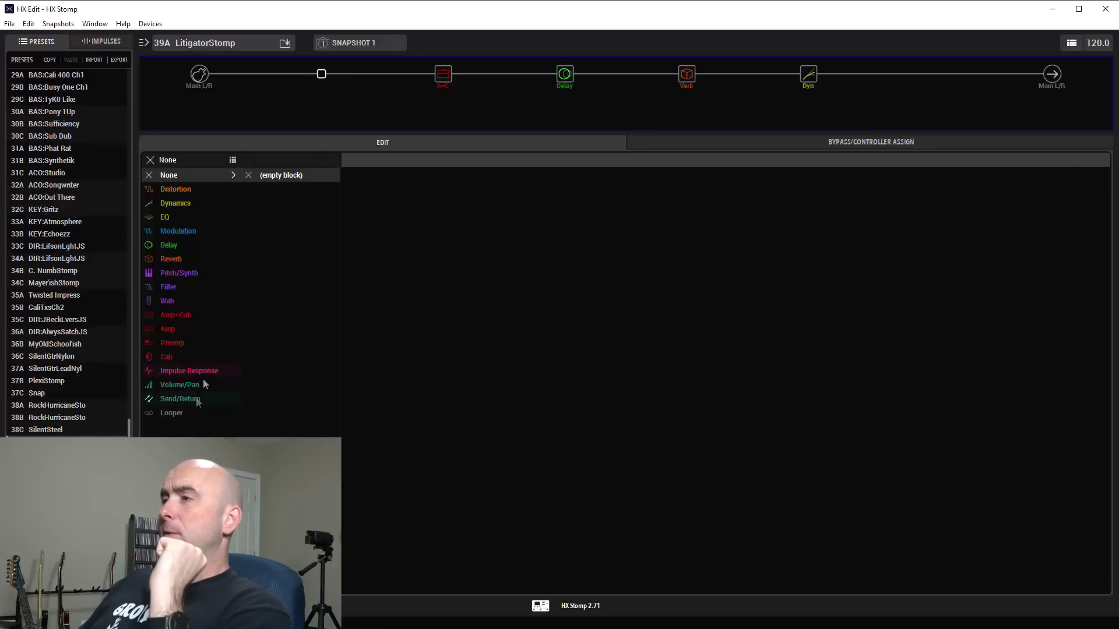
# Step: Fill the empty LitigatorStomp slot with a Volume/Pan > Volume block
pyautogui.click(178, 384)
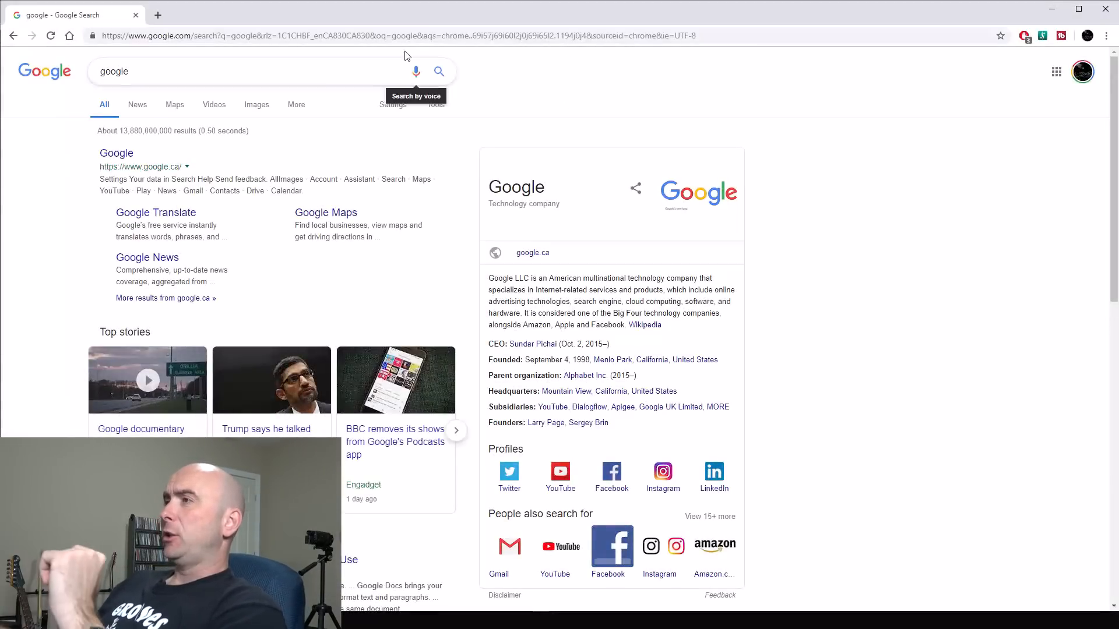
# Step: Navigate Chrome to editor-mkii.morningstar.io
pyautogui.click(403, 35)
pyautogui.write('https://editor-mkii.morningstar.io')
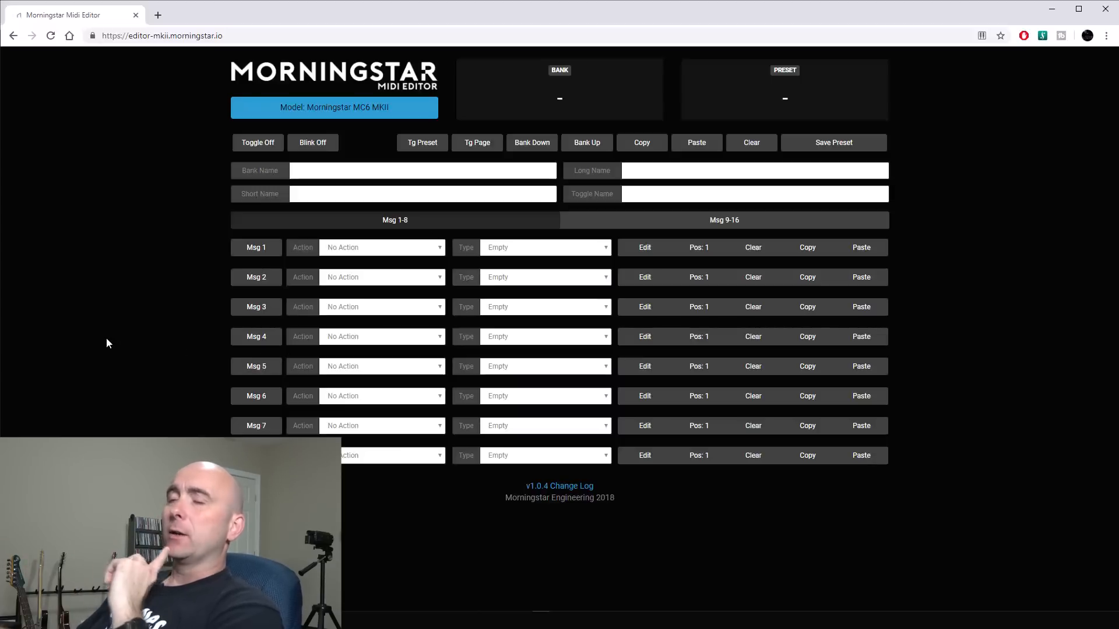
pyautogui.moveTo(106, 280)
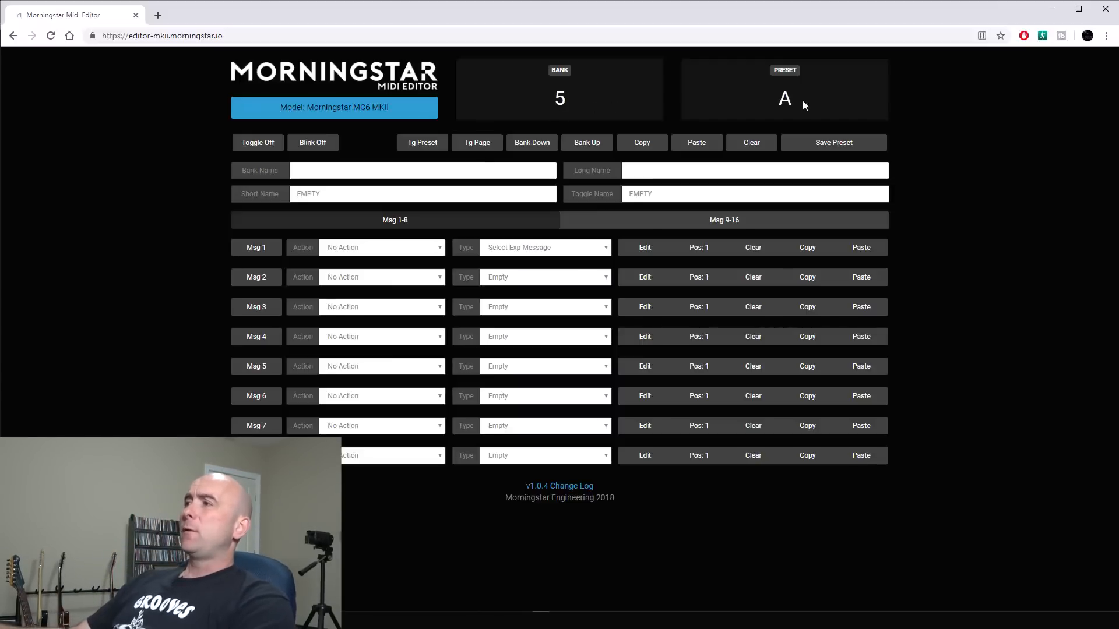
pyautogui.moveTo(828, 111)
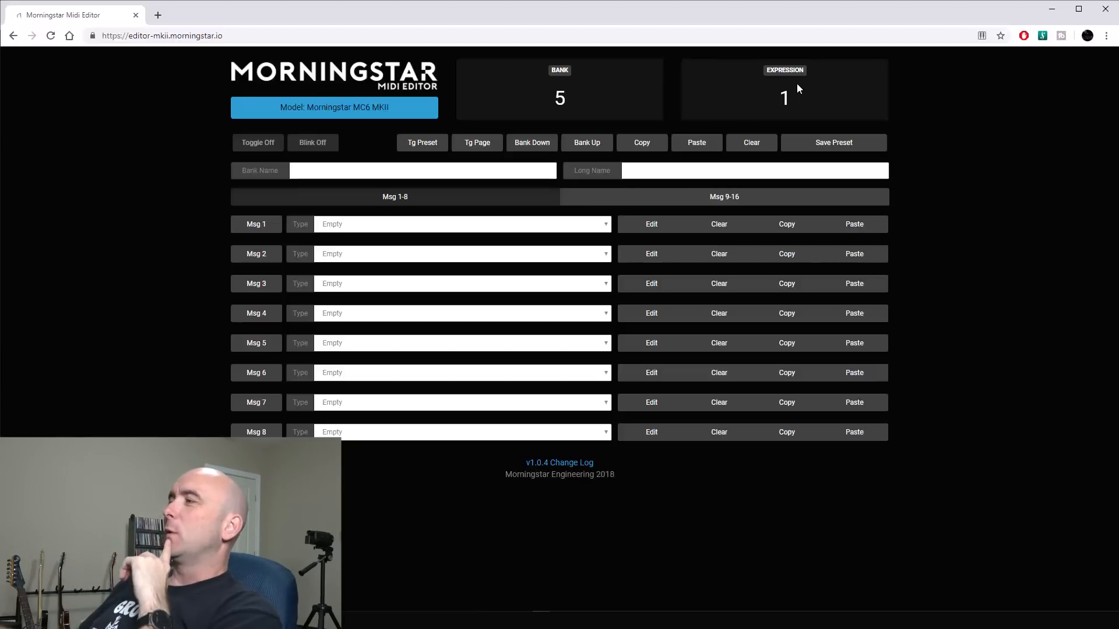
pyautogui.moveTo(571, 270)
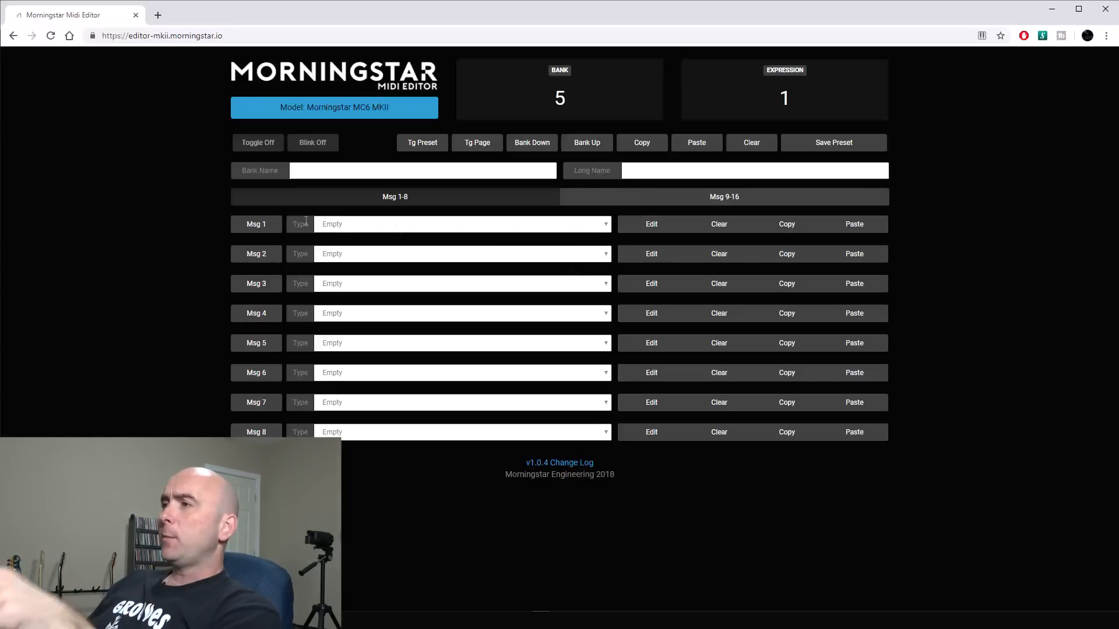
# Step: Select the Bank Name field on bank 5's expression 1 page
pyautogui.click(422, 170)
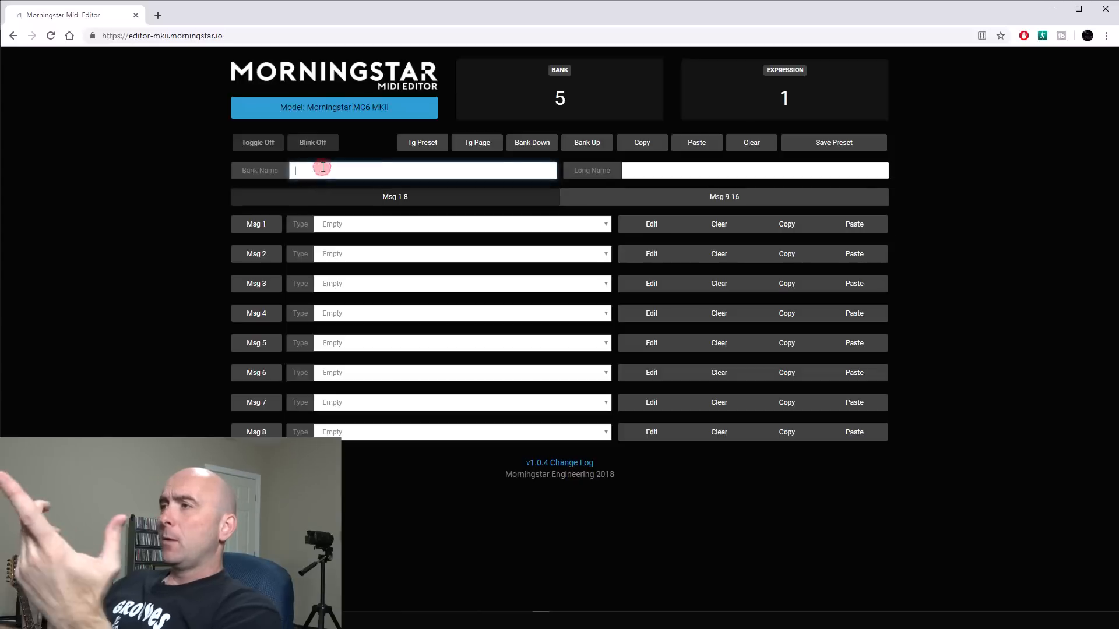
# Step: Name the bank Expression and make message 1 an Exp CC Message
pyautogui.write('Expr')
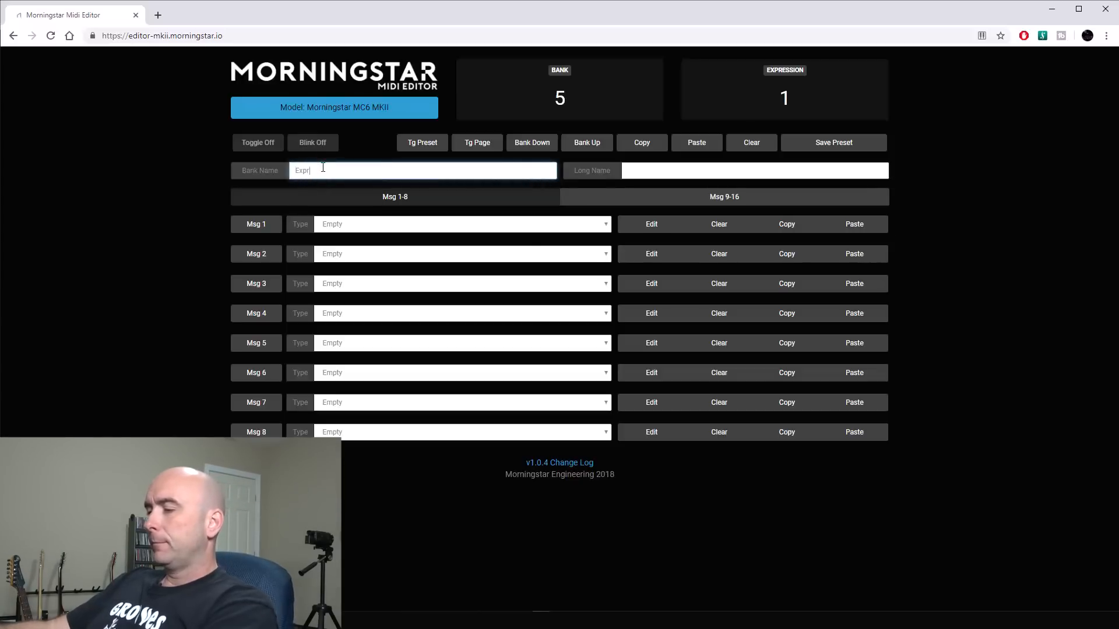
pyautogui.click(832, 142)
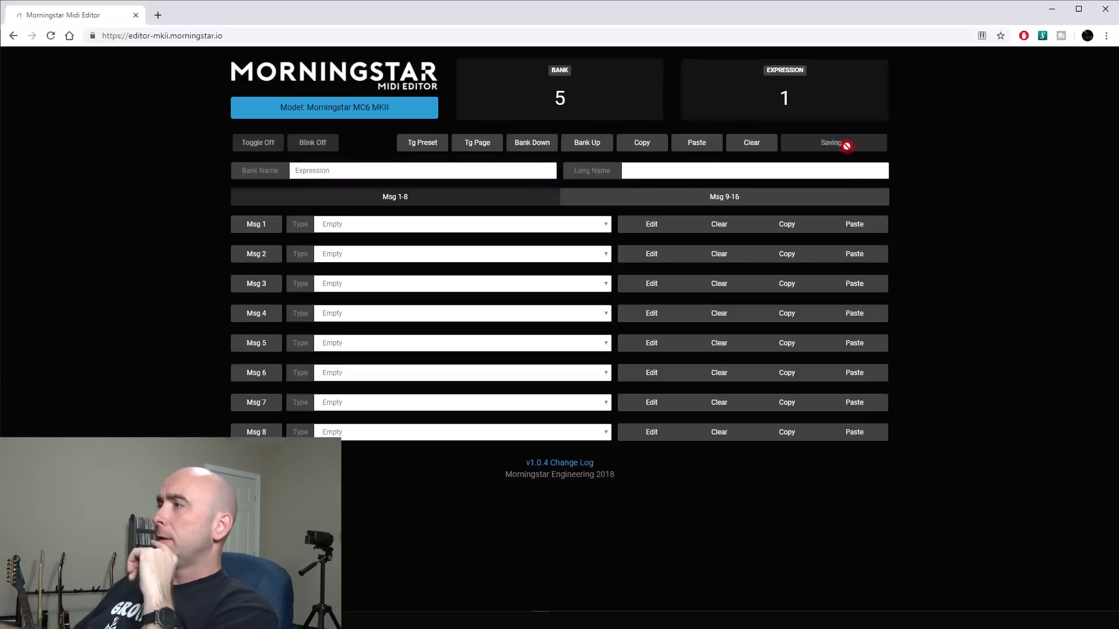
pyautogui.click(462, 223)
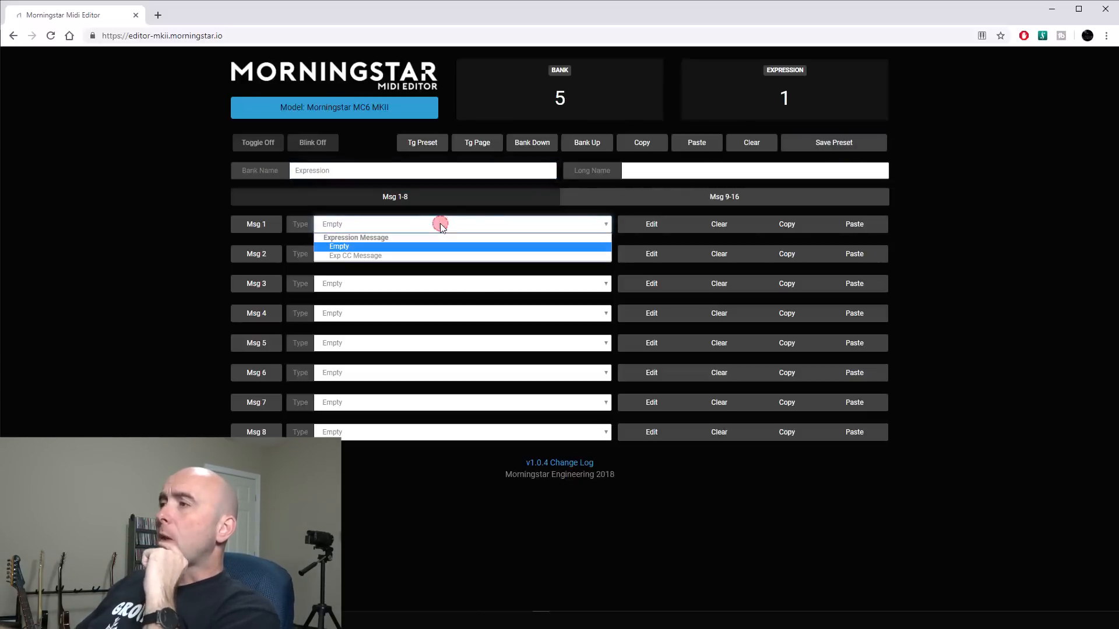
pyautogui.moveTo(437, 251)
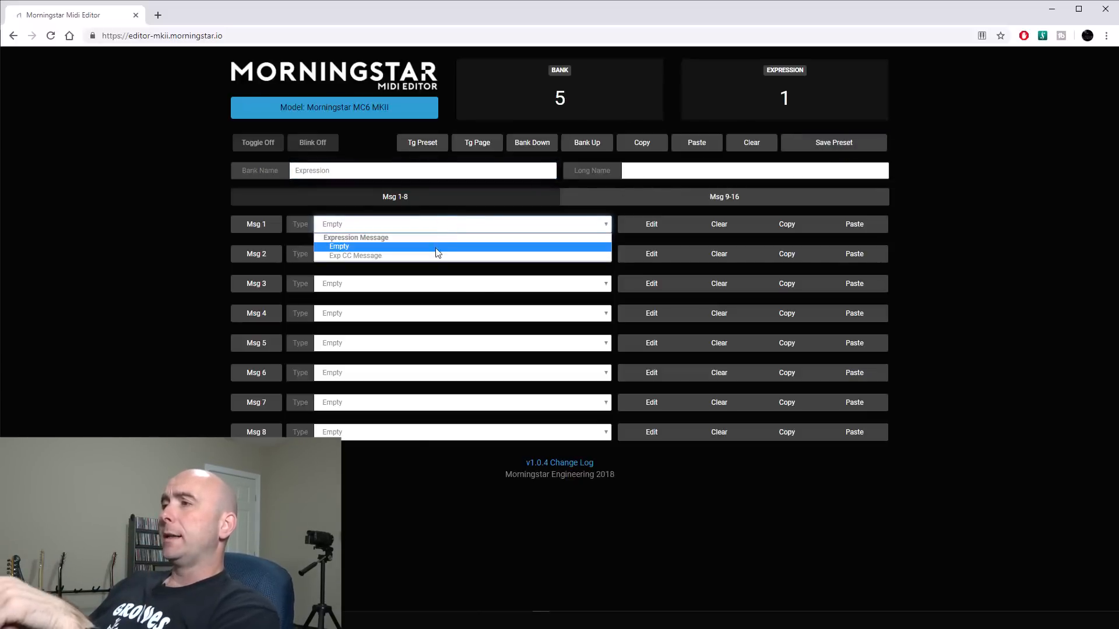
pyautogui.moveTo(435, 255)
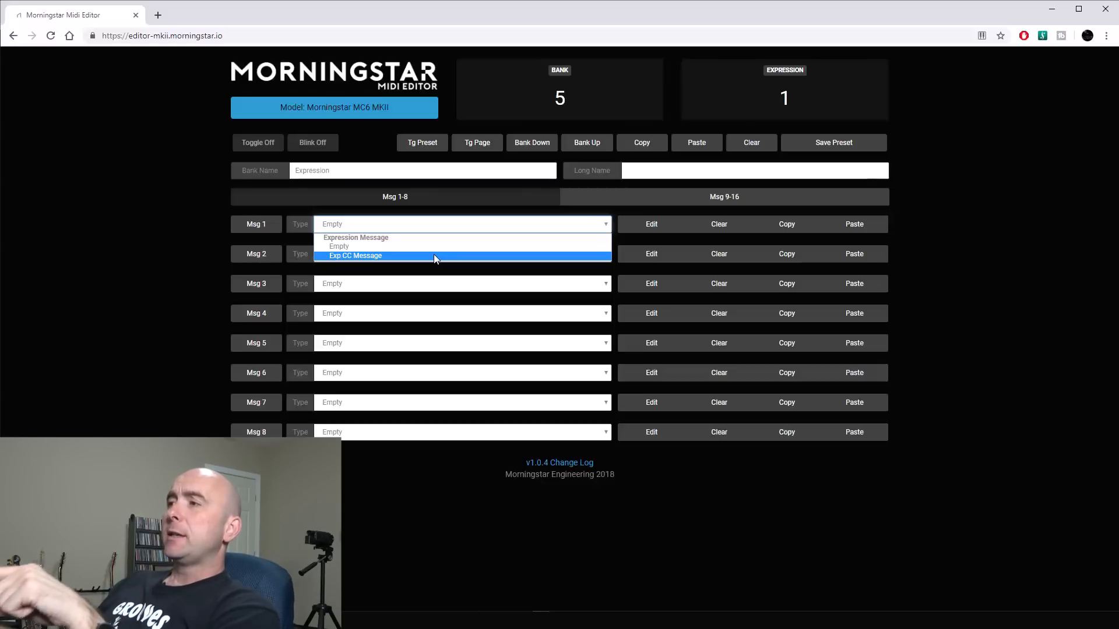
pyautogui.click(355, 255)
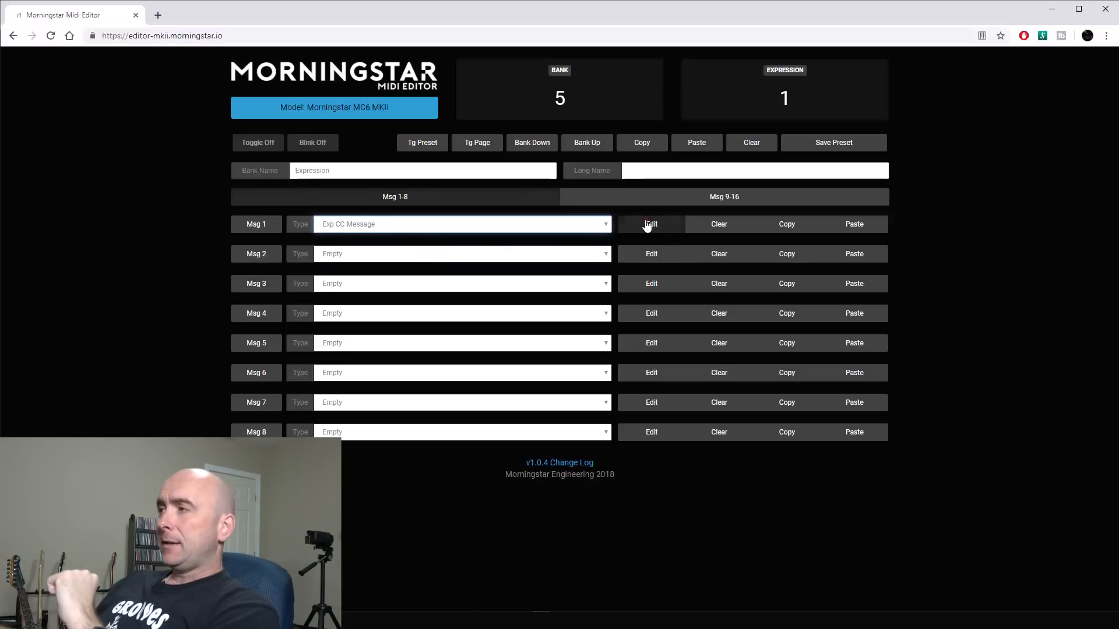
# Step: Set message 1 to CC number 12 on channel 1 with CC max 127
pyautogui.click(650, 223)
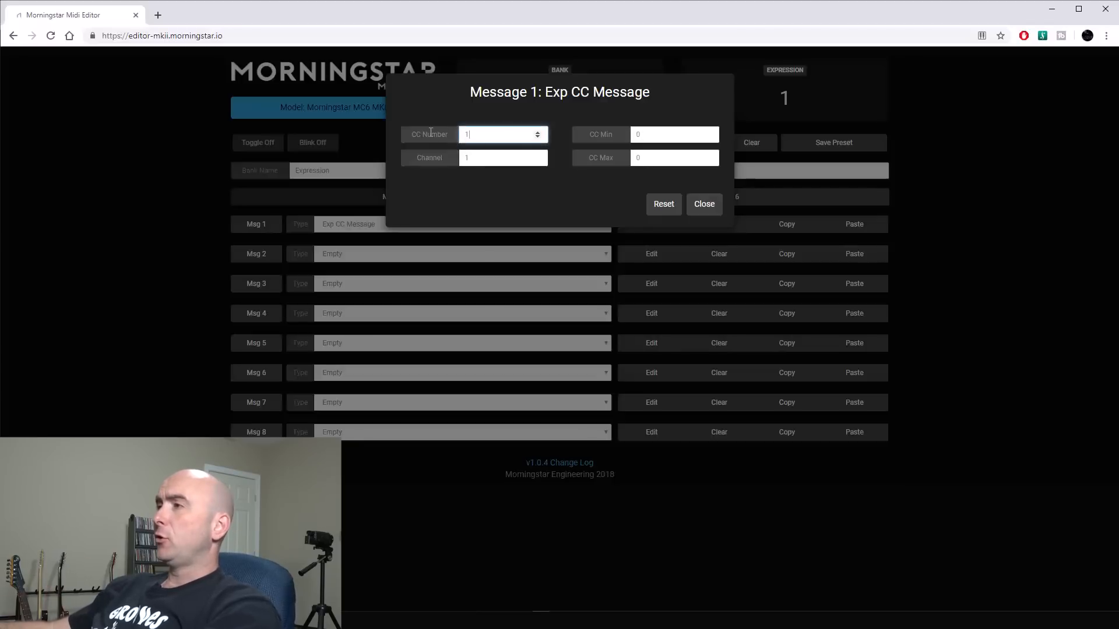
pyautogui.write('2')
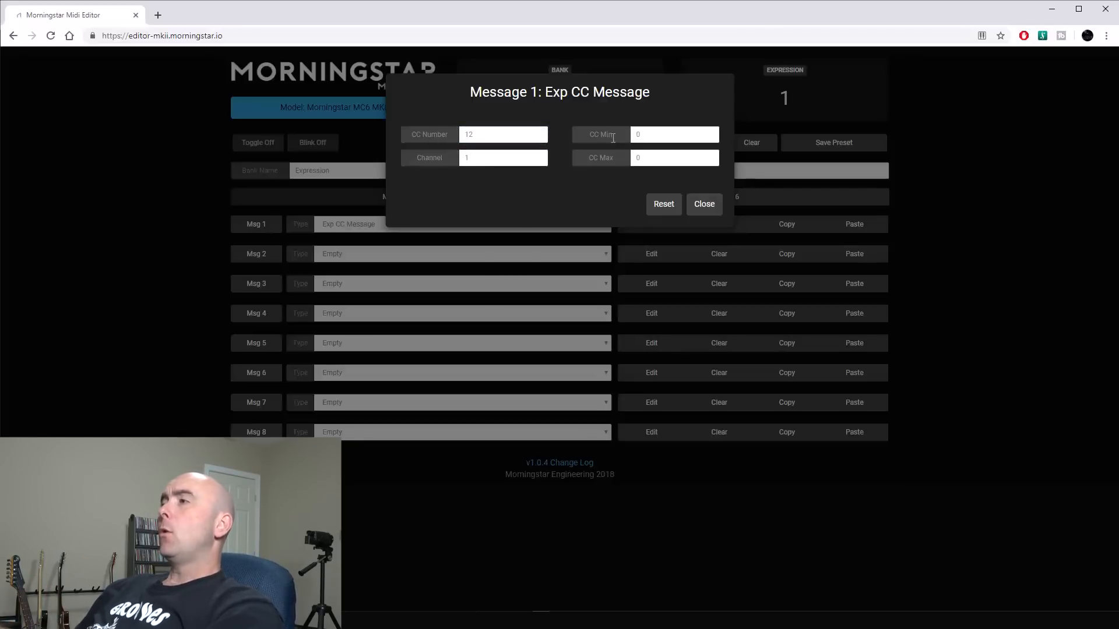
pyautogui.moveTo(619, 165)
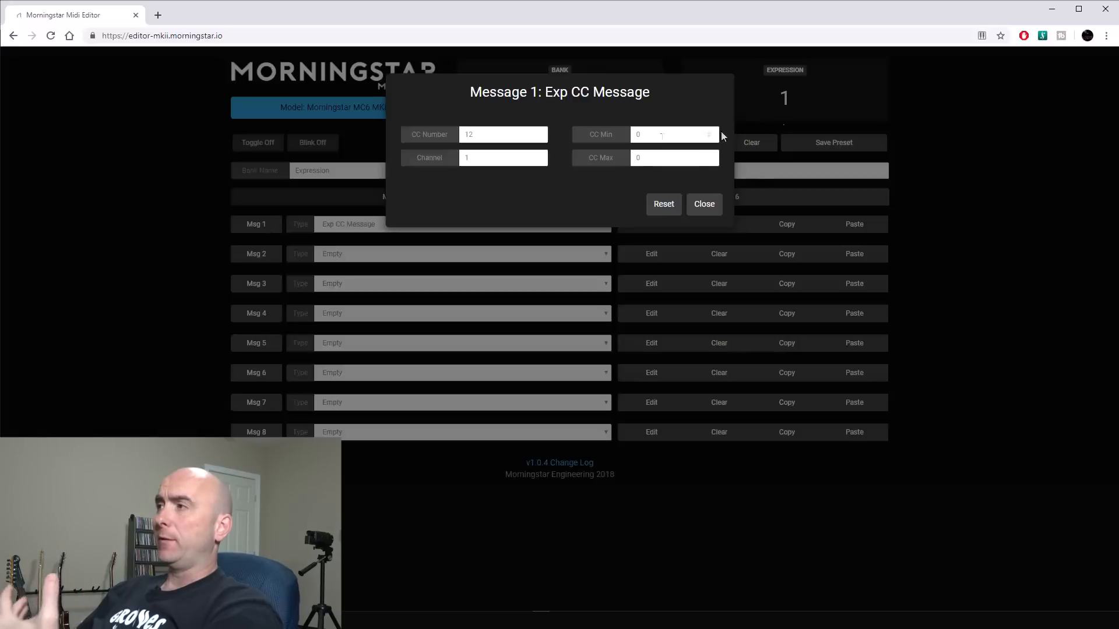
pyautogui.click(674, 158)
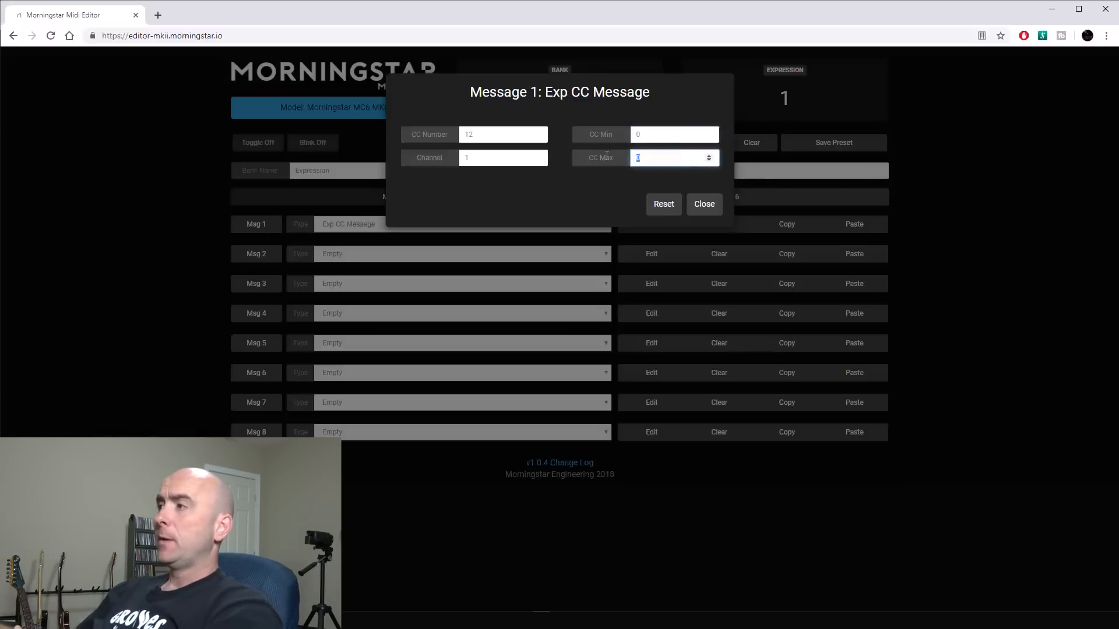
pyautogui.write('127')
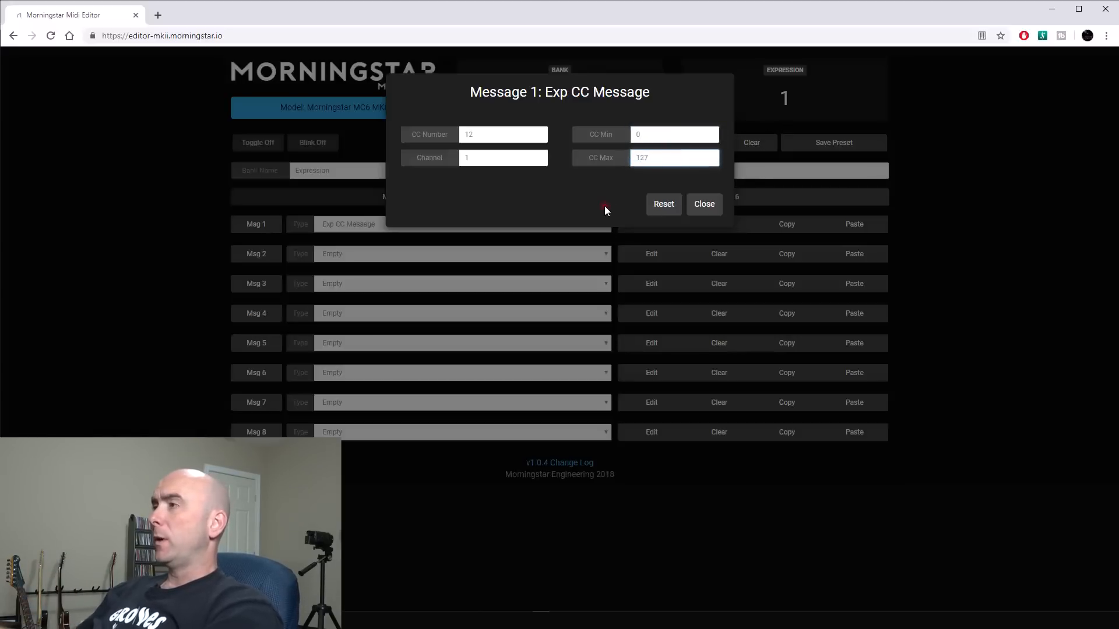
pyautogui.click(703, 204)
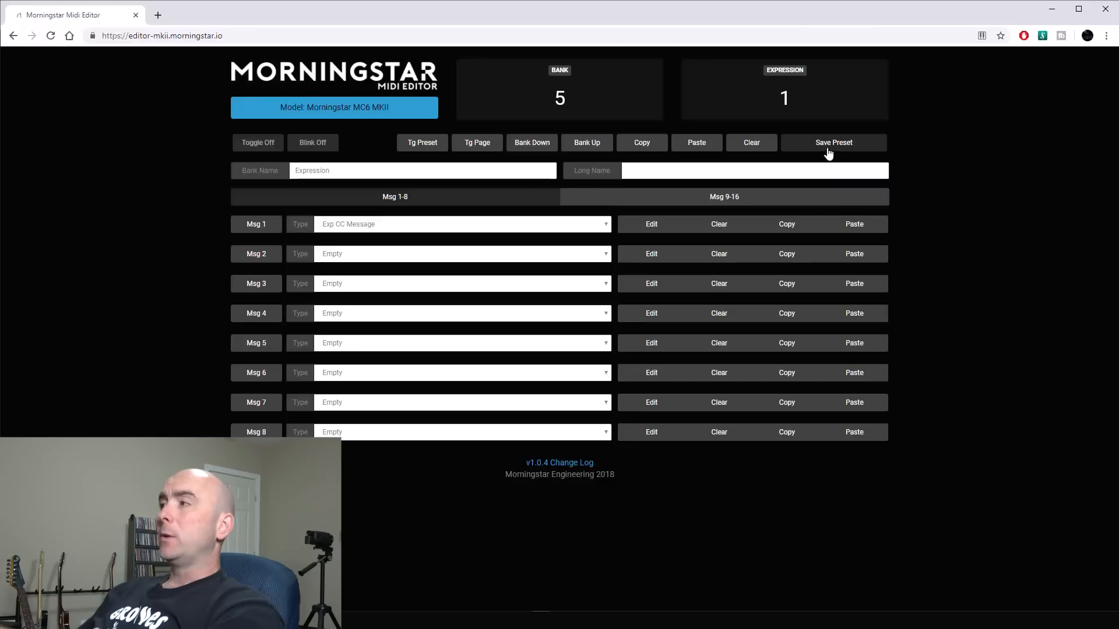
# Step: Save the preset so the expression settings are written to the MC6
pyautogui.click(833, 142)
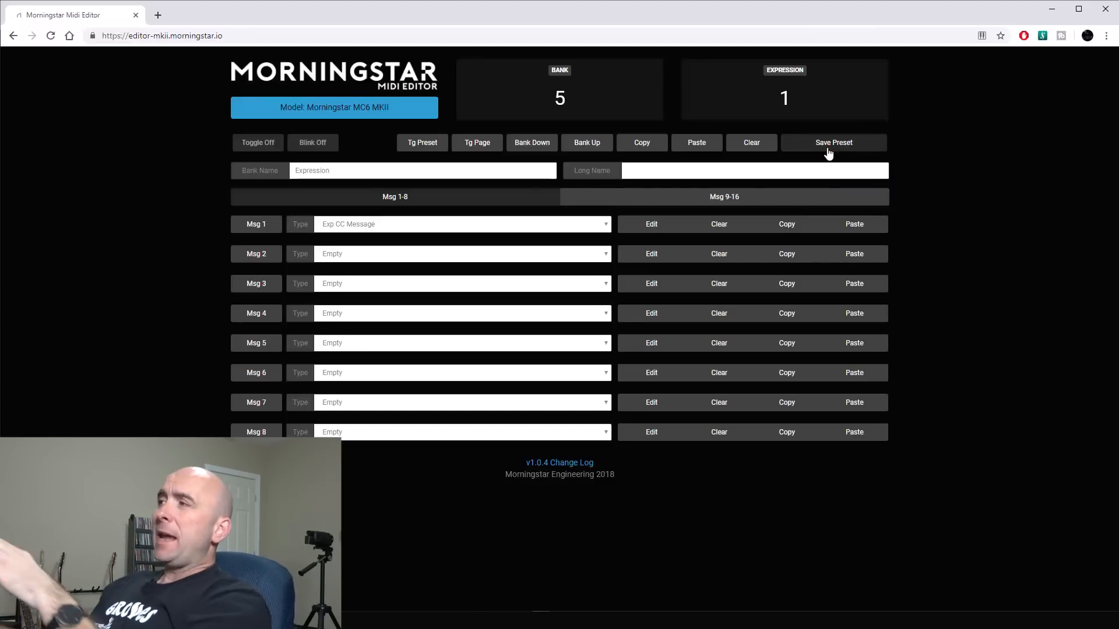
pyautogui.moveTo(532, 142)
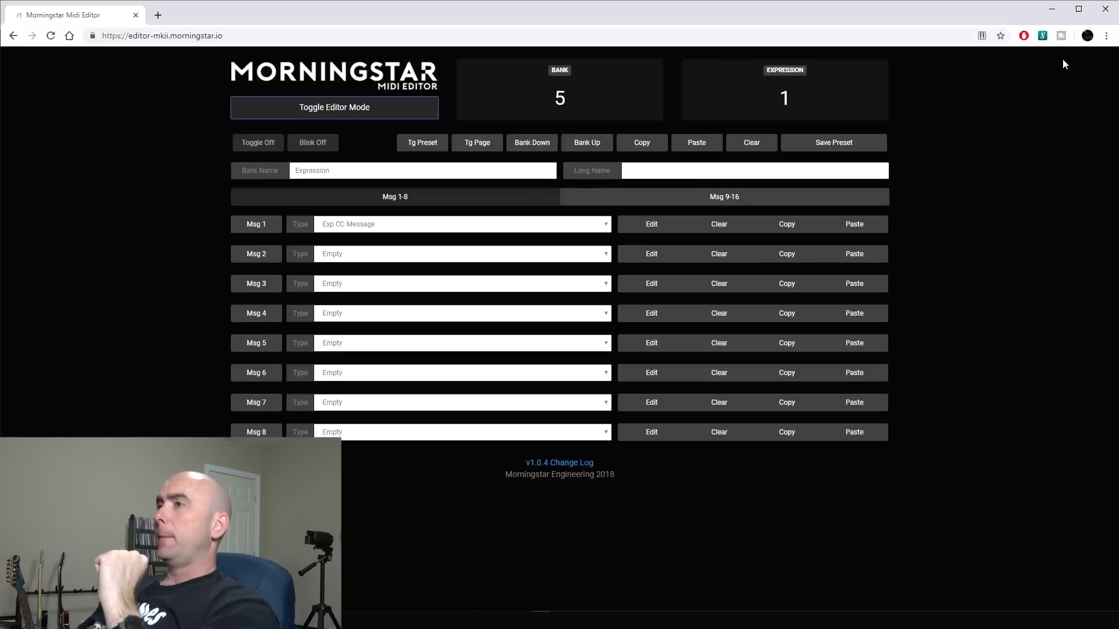
pyautogui.moveTo(1051, 9)
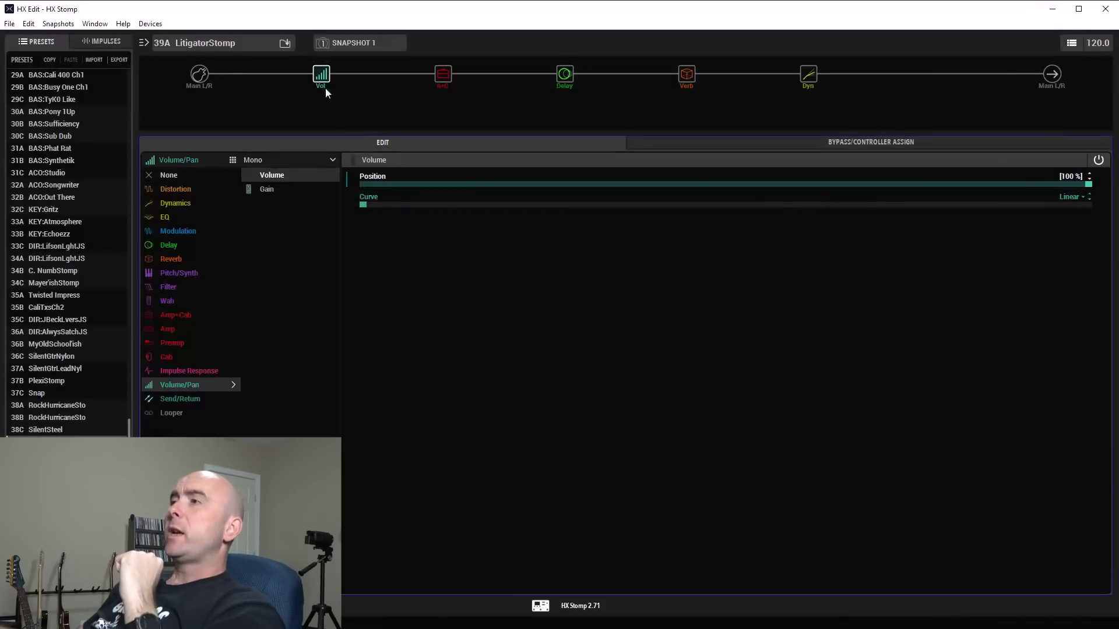
# Step: Assign the volume block's Position to a MIDI CC controller source and adjust the CC number
pyautogui.click(322, 75)
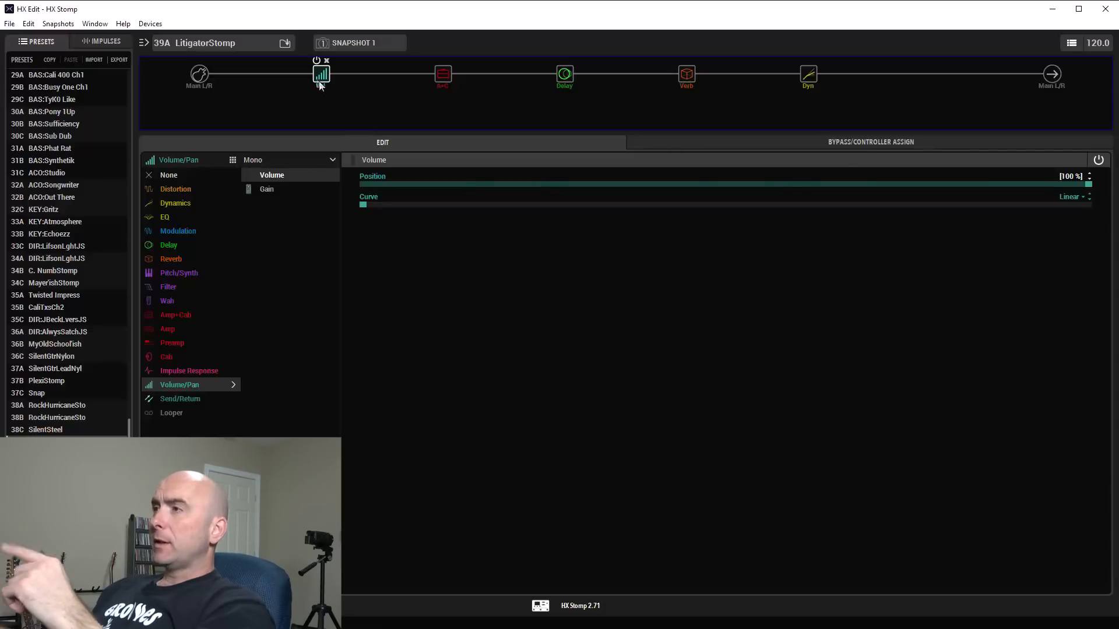
pyautogui.click(870, 143)
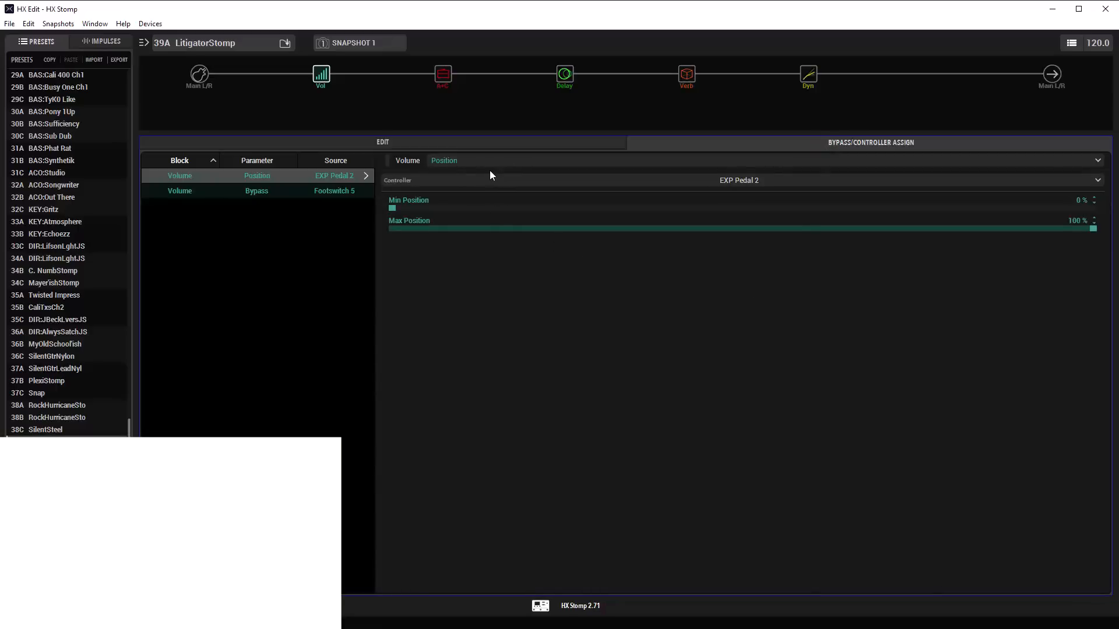
pyautogui.click(738, 180)
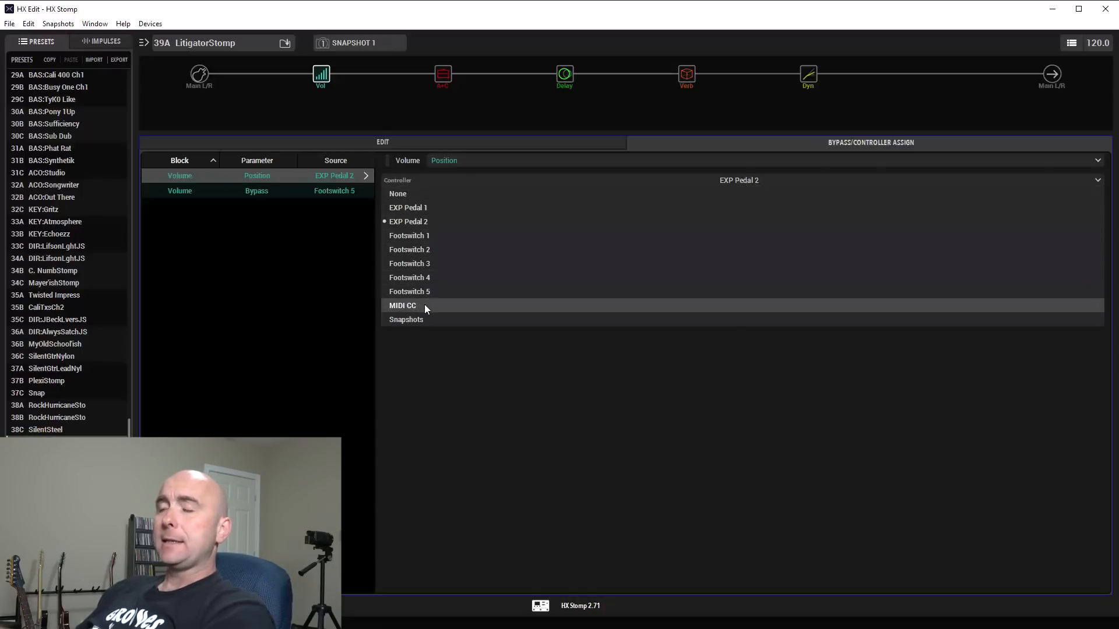
pyautogui.click(401, 305)
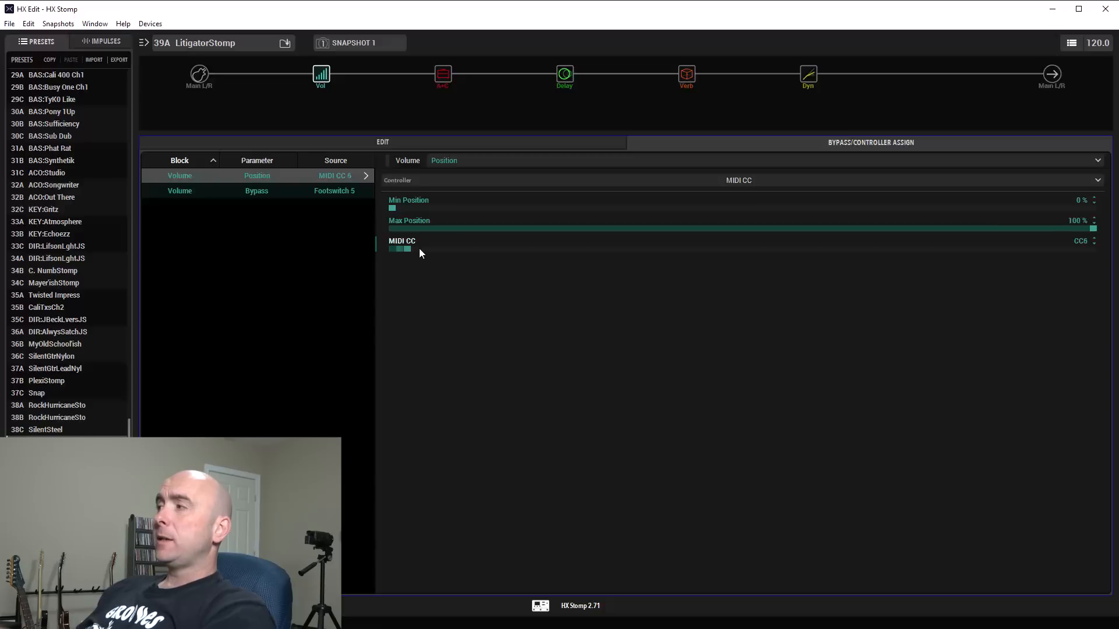
pyautogui.moveTo(400, 249); pyautogui.dragTo(451, 249)
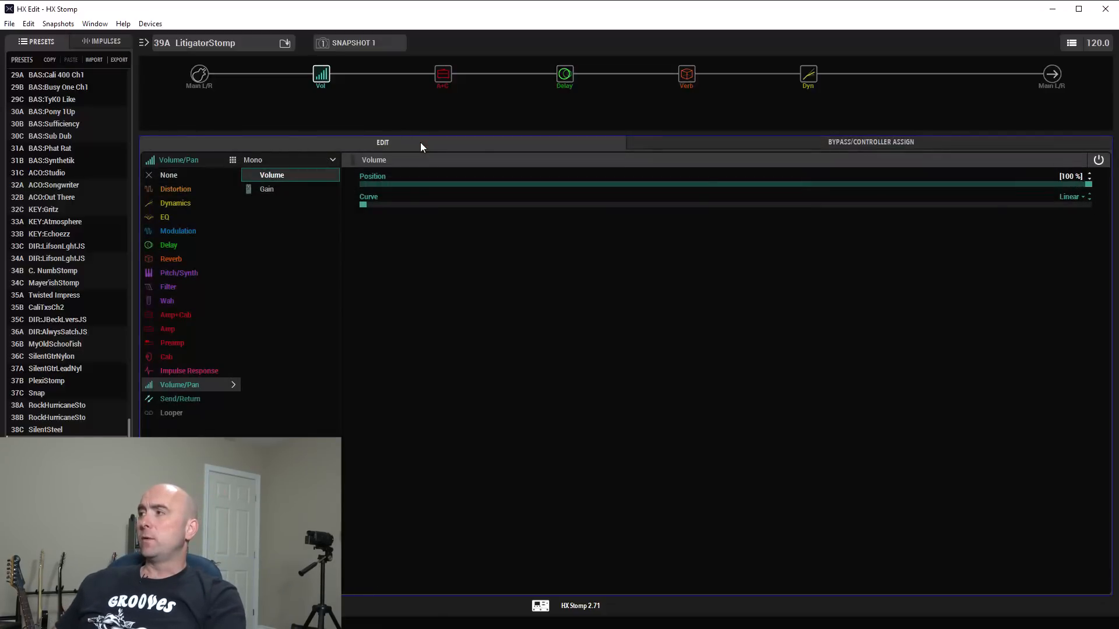
# Step: Set the volume curve to Linear and bring Position down to 0%
pyautogui.moveTo(1088, 184); pyautogui.dragTo(1002, 183)
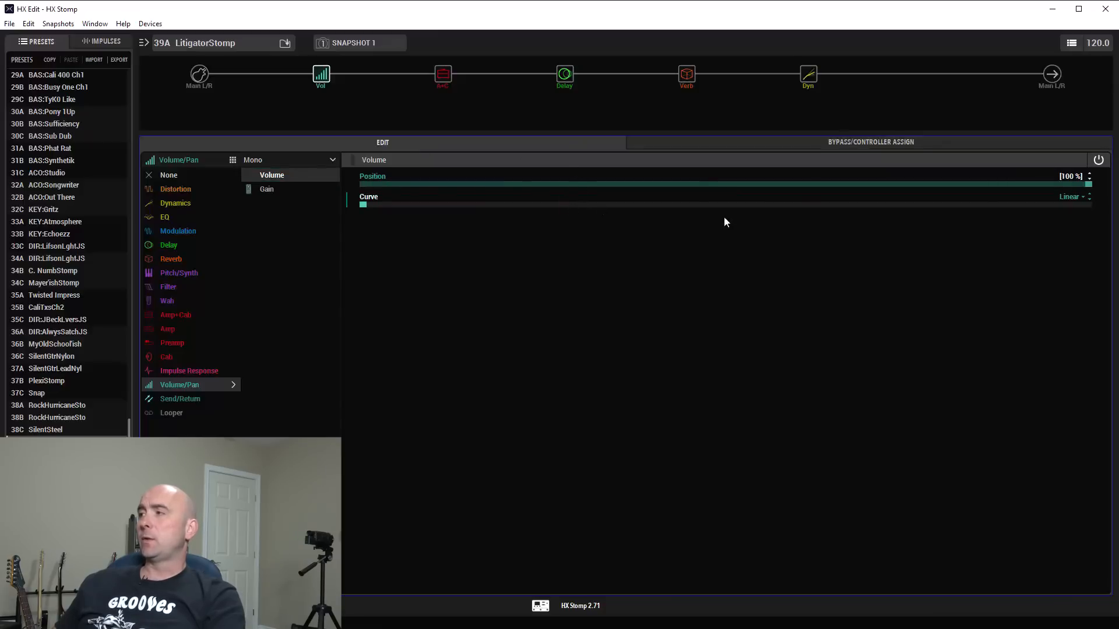
pyautogui.click(1070, 196)
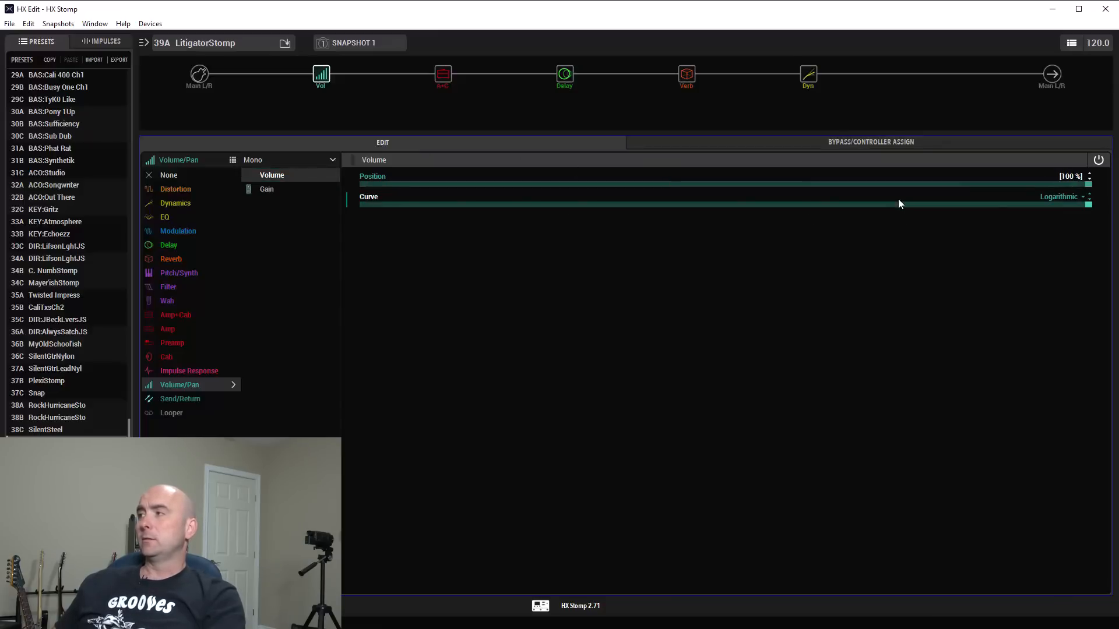
pyautogui.click(1063, 196)
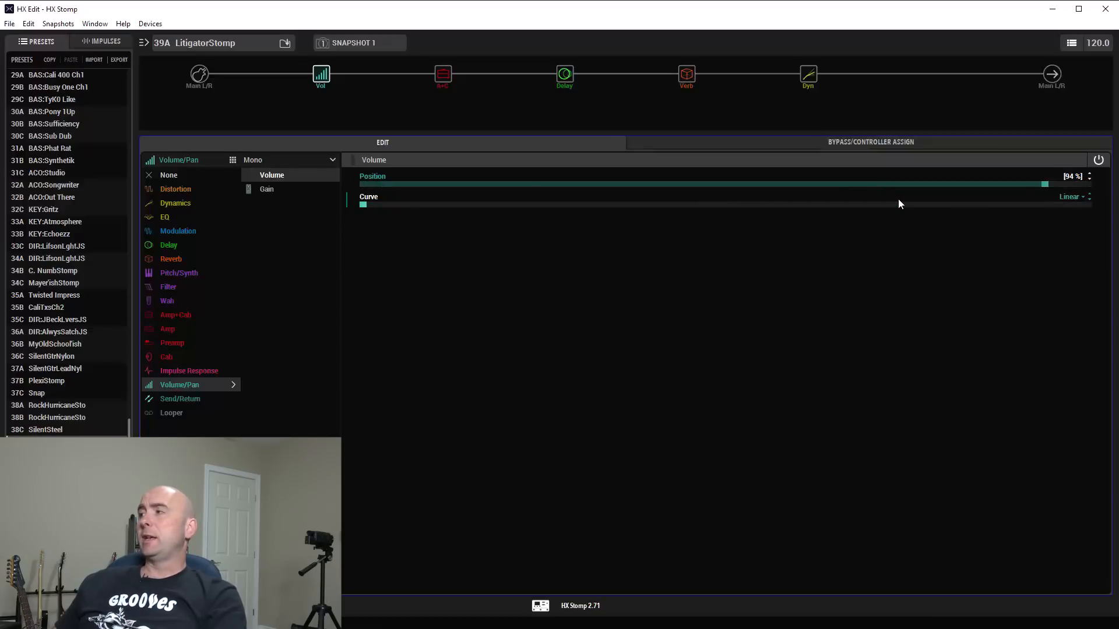
pyautogui.moveTo(1042, 184); pyautogui.dragTo(364, 185)
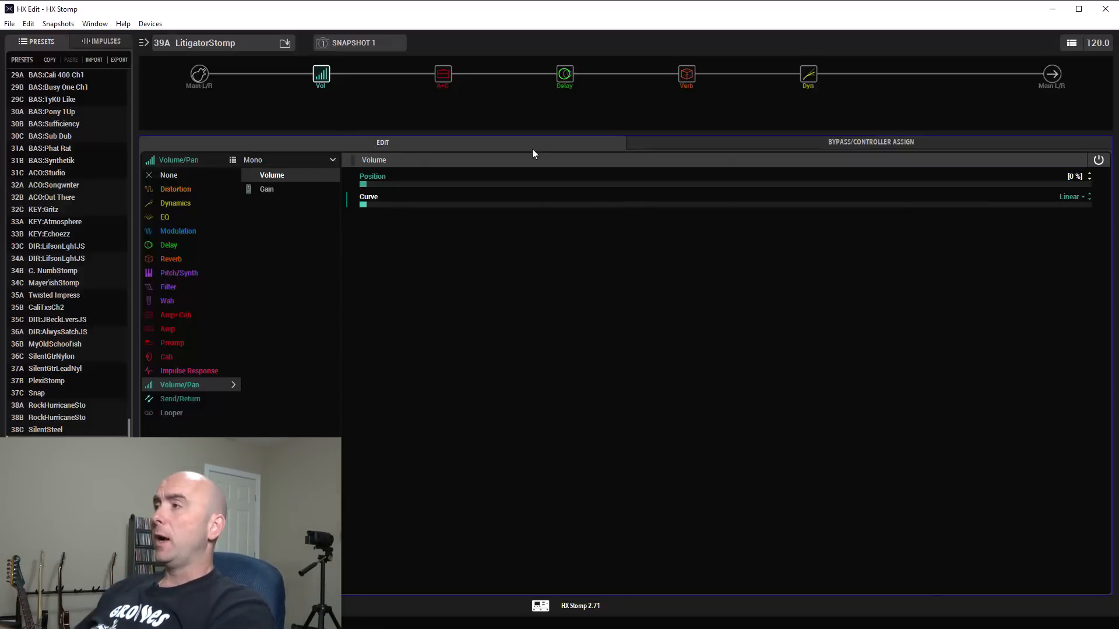
# Step: Keep MIDI CC (CC12) as the controller and raise Min Position to 50%
pyautogui.click(870, 142)
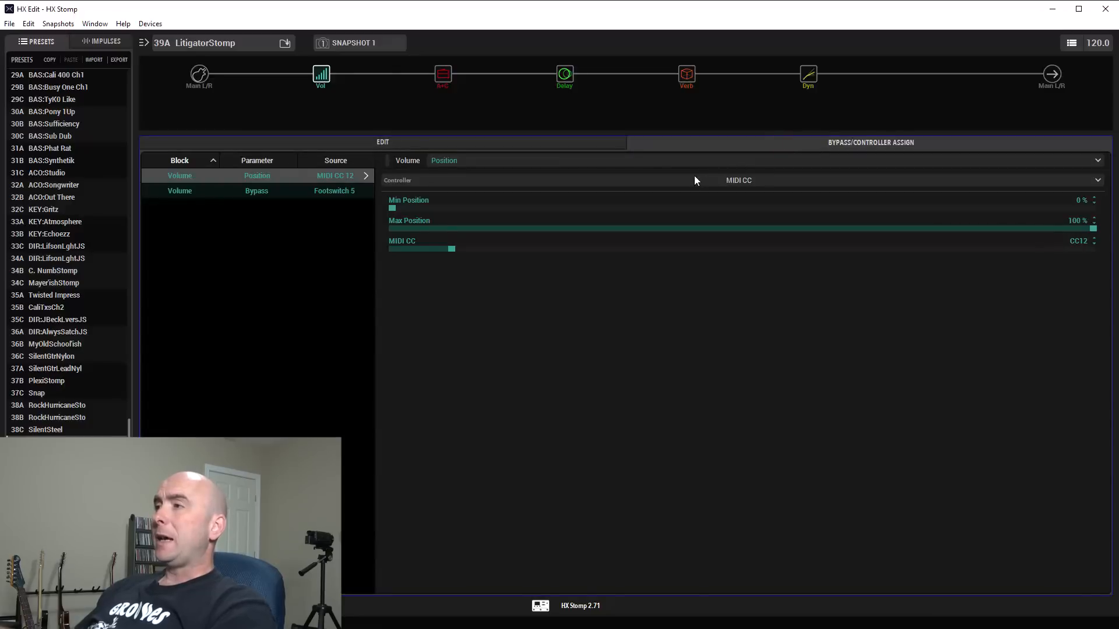
pyautogui.click(738, 180)
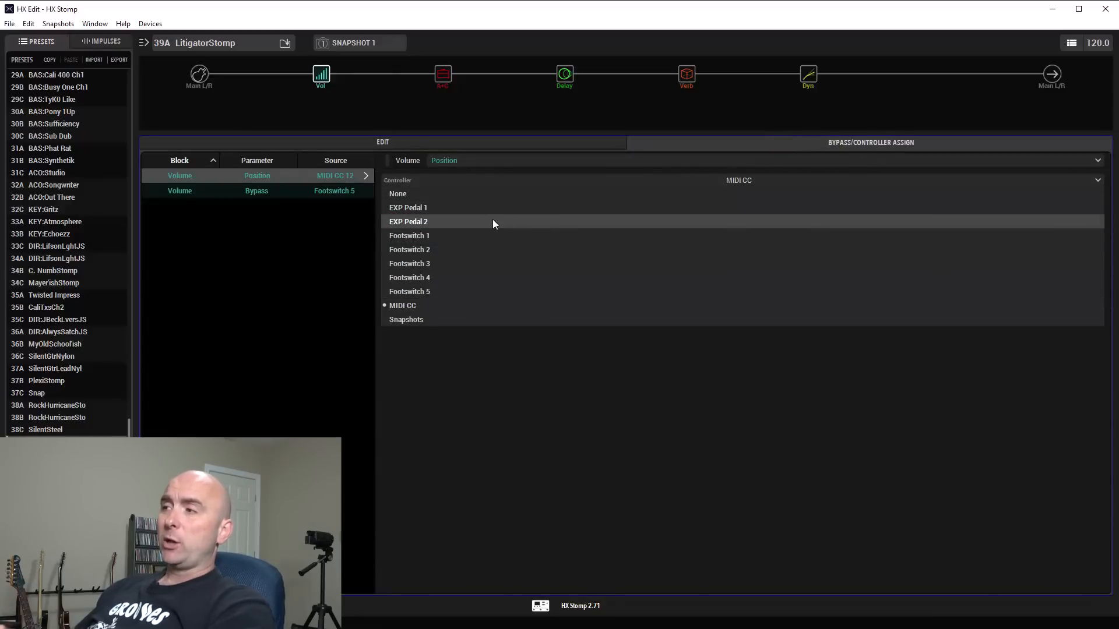
pyautogui.click(403, 305)
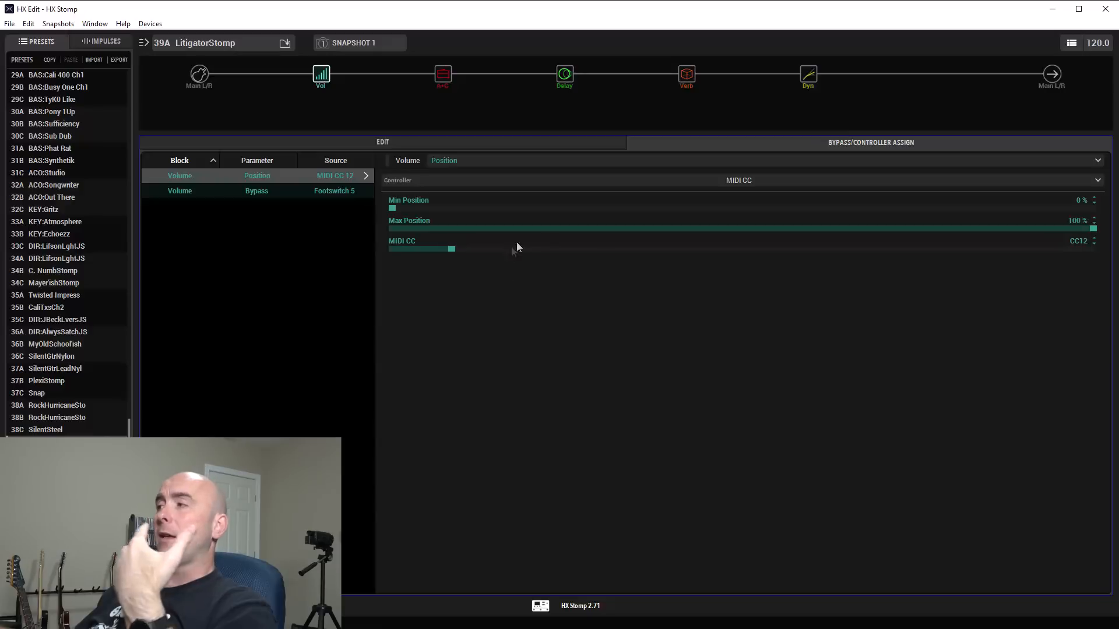
pyautogui.moveTo(546, 385)
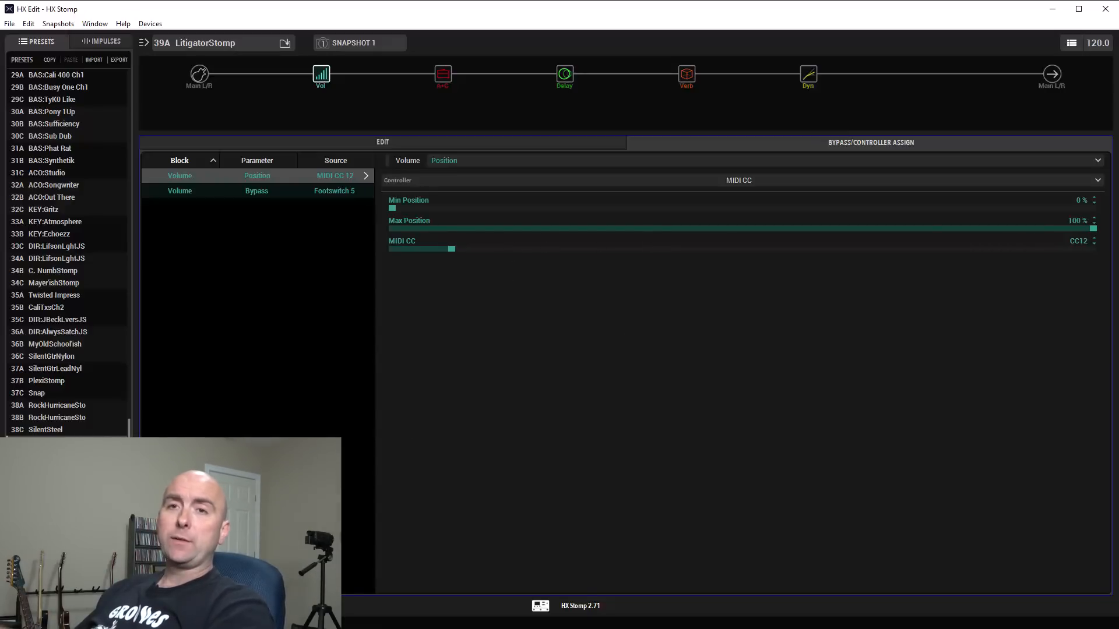
pyautogui.moveTo(590, 219)
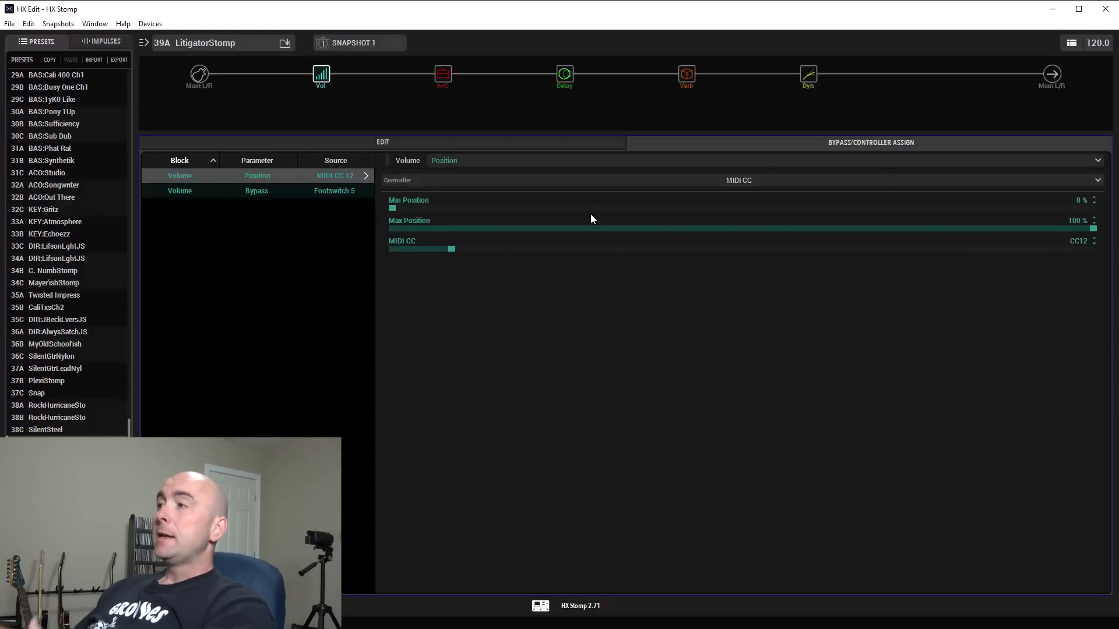
pyautogui.moveTo(391, 208); pyautogui.dragTo(510, 207)
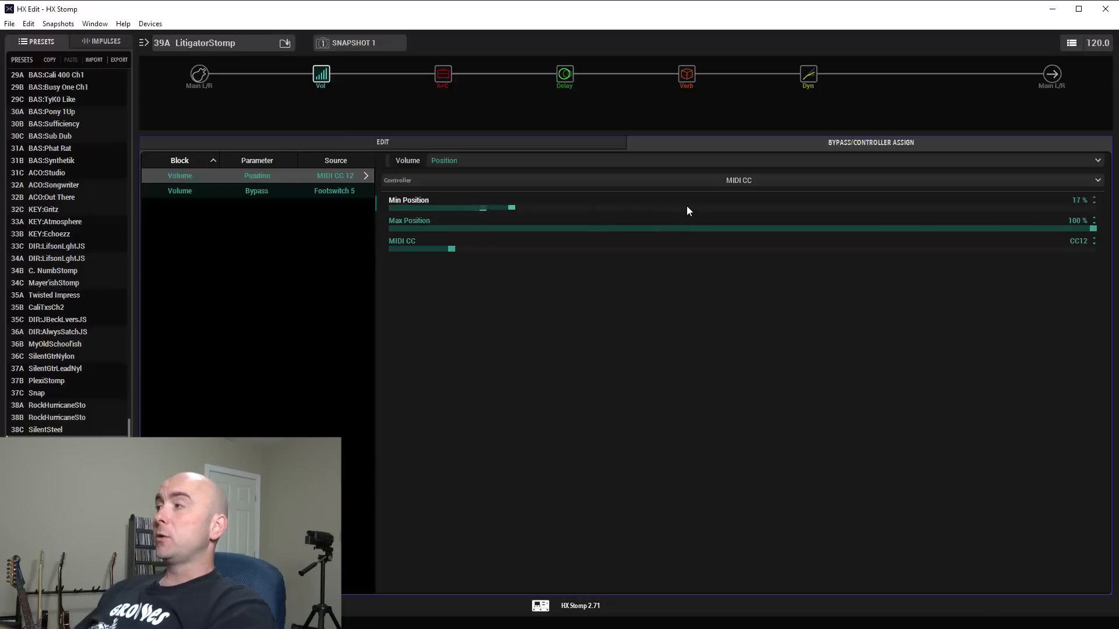
pyautogui.moveTo(511, 207); pyautogui.dragTo(713, 208)
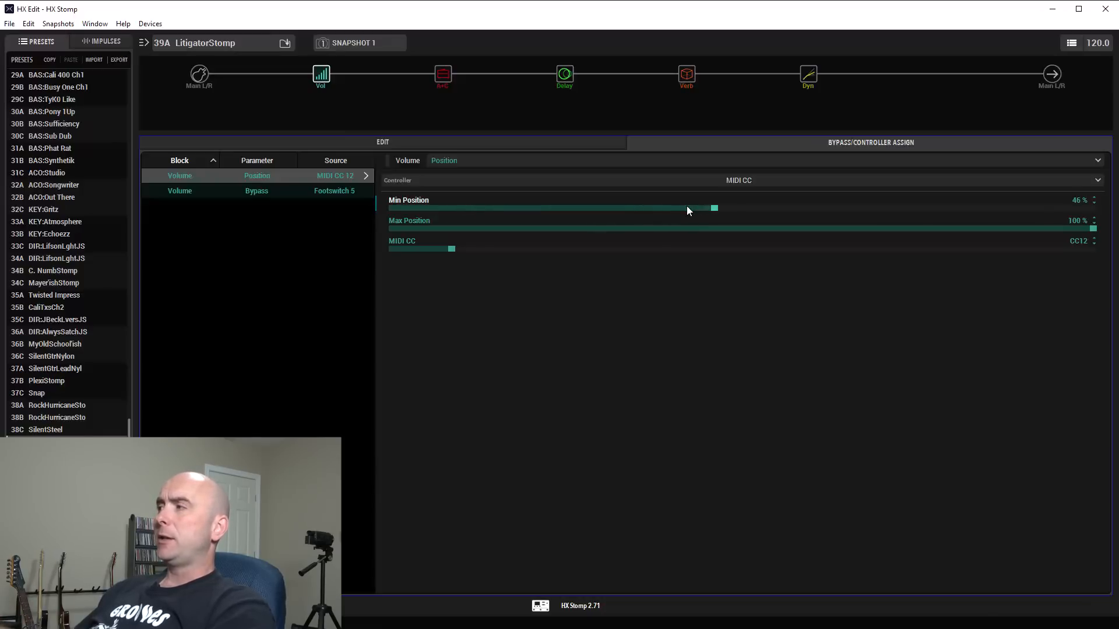
pyautogui.moveTo(713, 208); pyautogui.dragTo(742, 208)
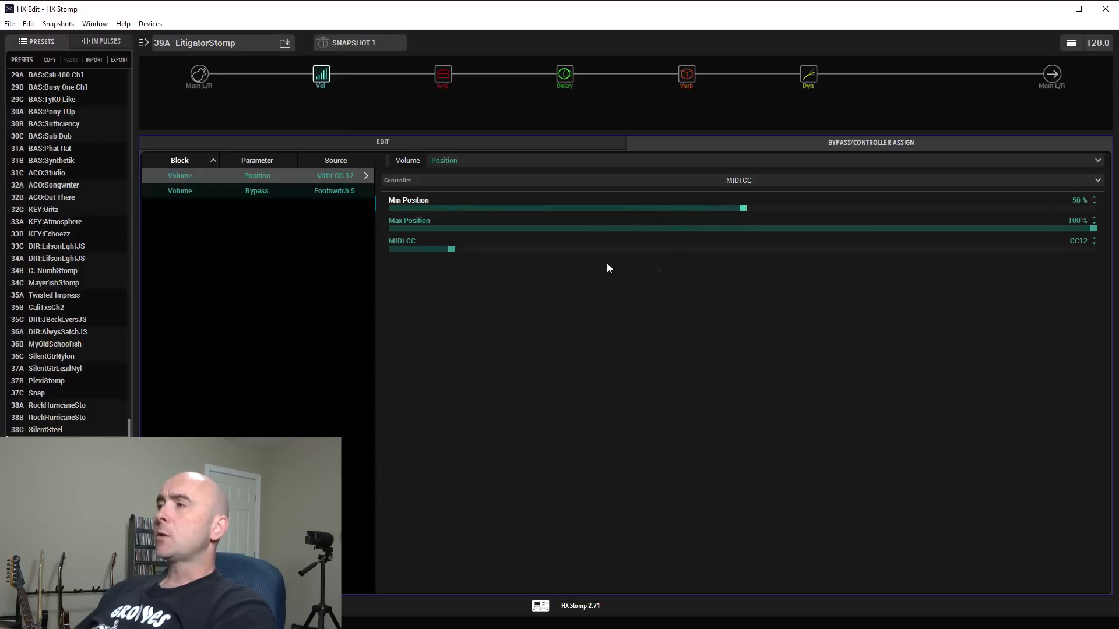
# Step: Test the volume Position sweep up to 100%
pyautogui.click(382, 143)
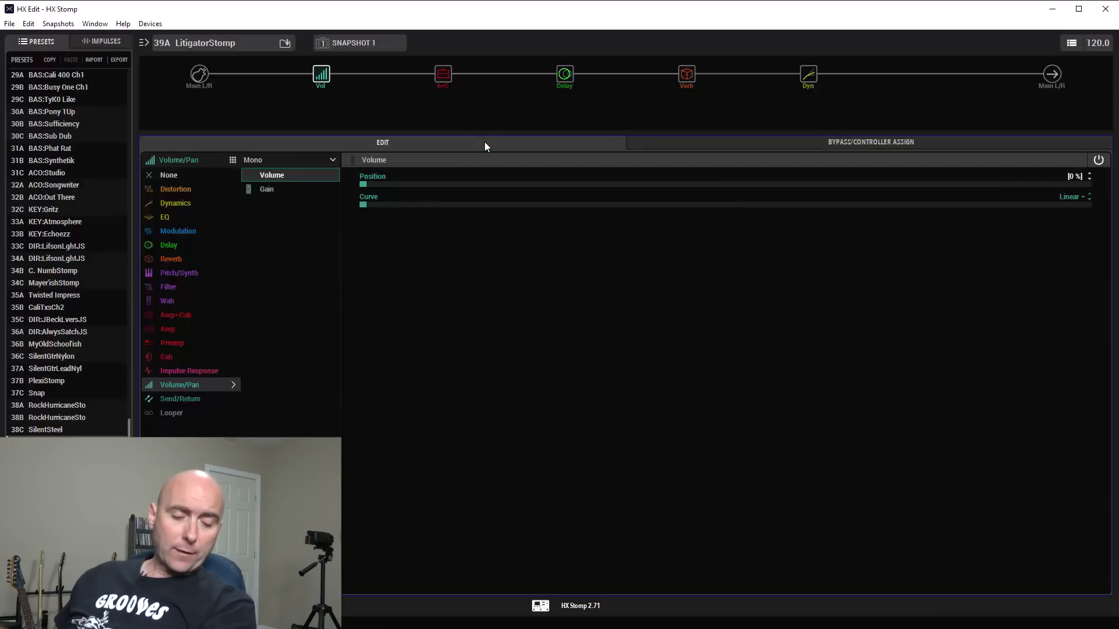
pyautogui.moveTo(364, 184); pyautogui.dragTo(748, 184)
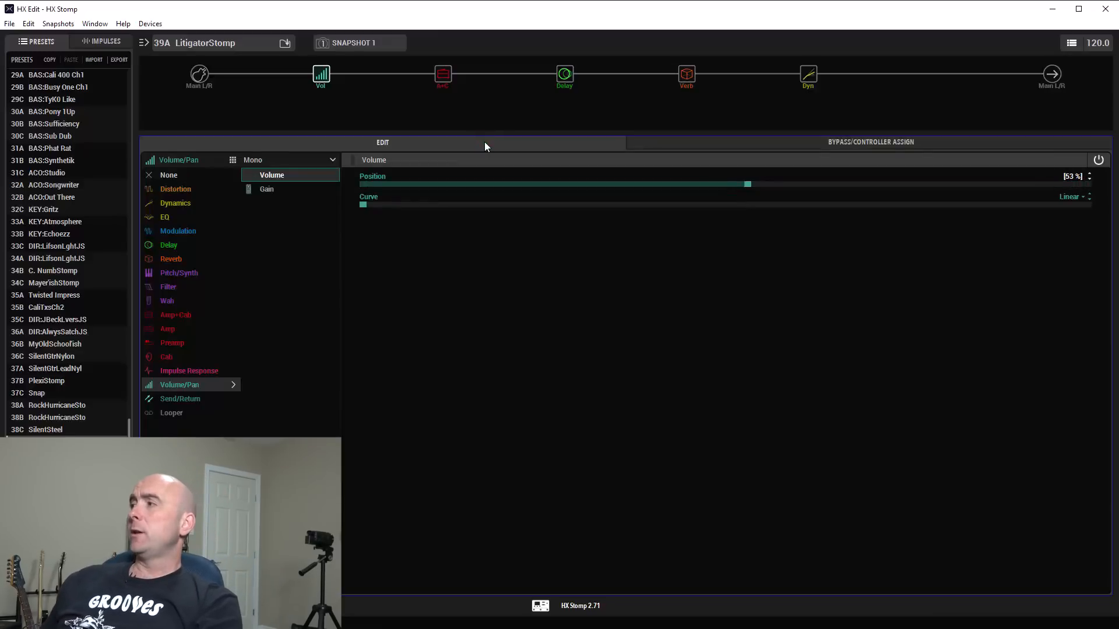
pyautogui.moveTo(747, 184); pyautogui.dragTo(1085, 184)
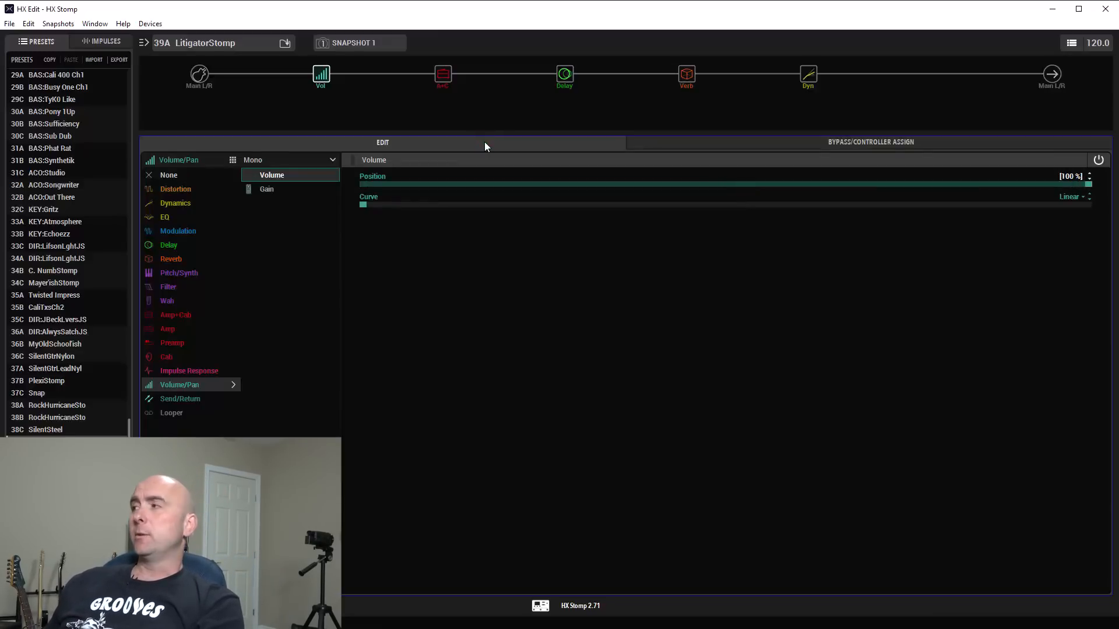
pyautogui.moveTo(1088, 183); pyautogui.dragTo(1008, 183)
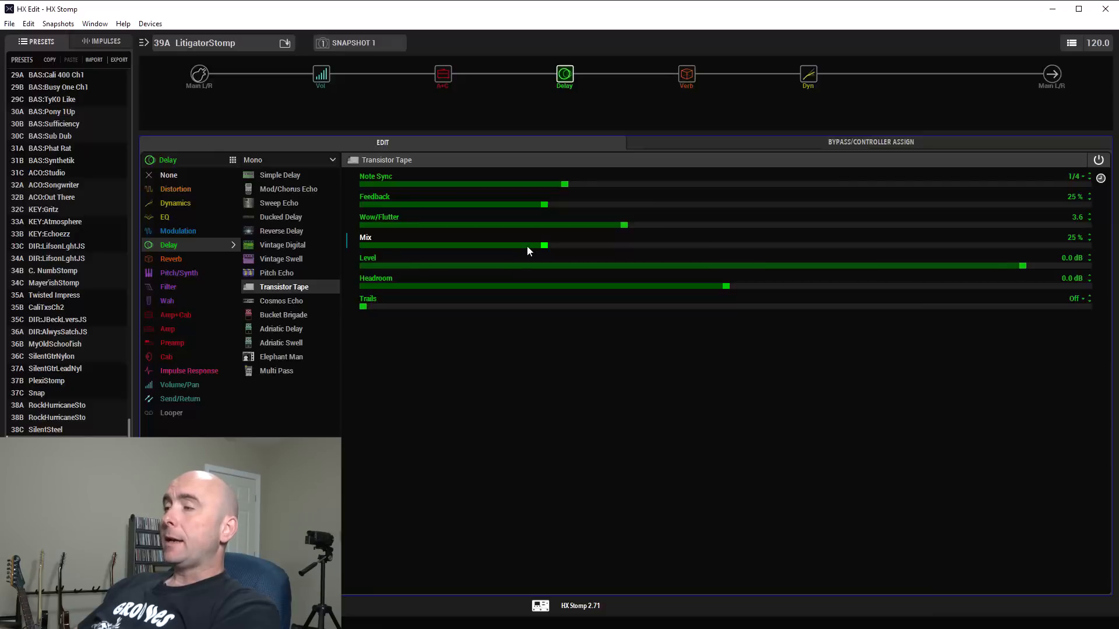
# Step: Assign the Transistor Tape delay Mix to MIDI CC12 (0–100%) and test Mix and volume sweeps
pyautogui.click(546, 246)
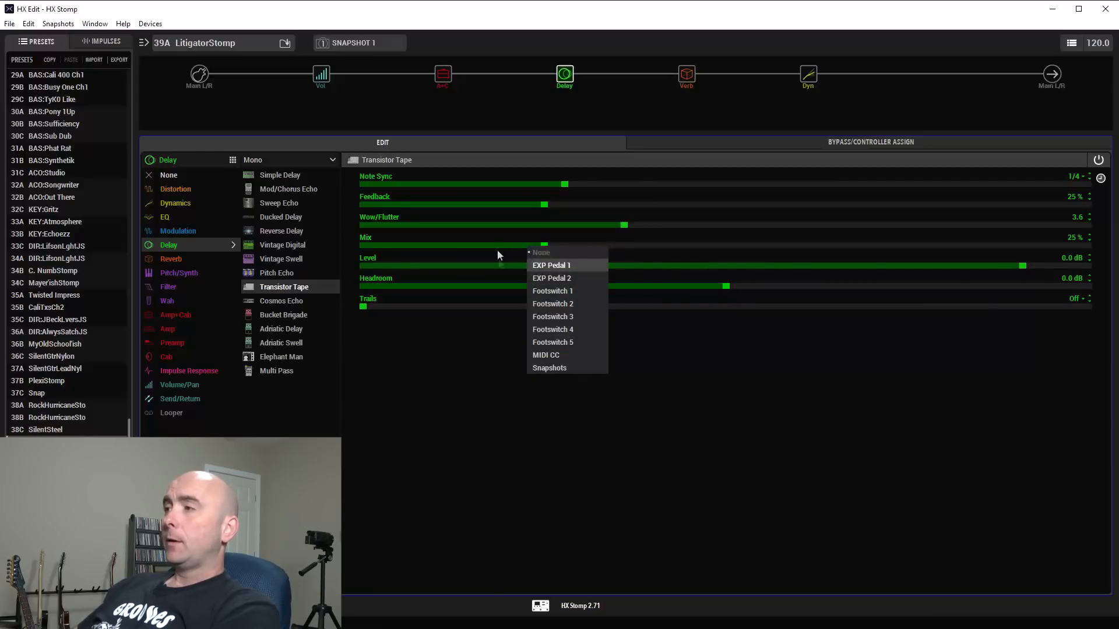
pyautogui.moveTo(546, 355)
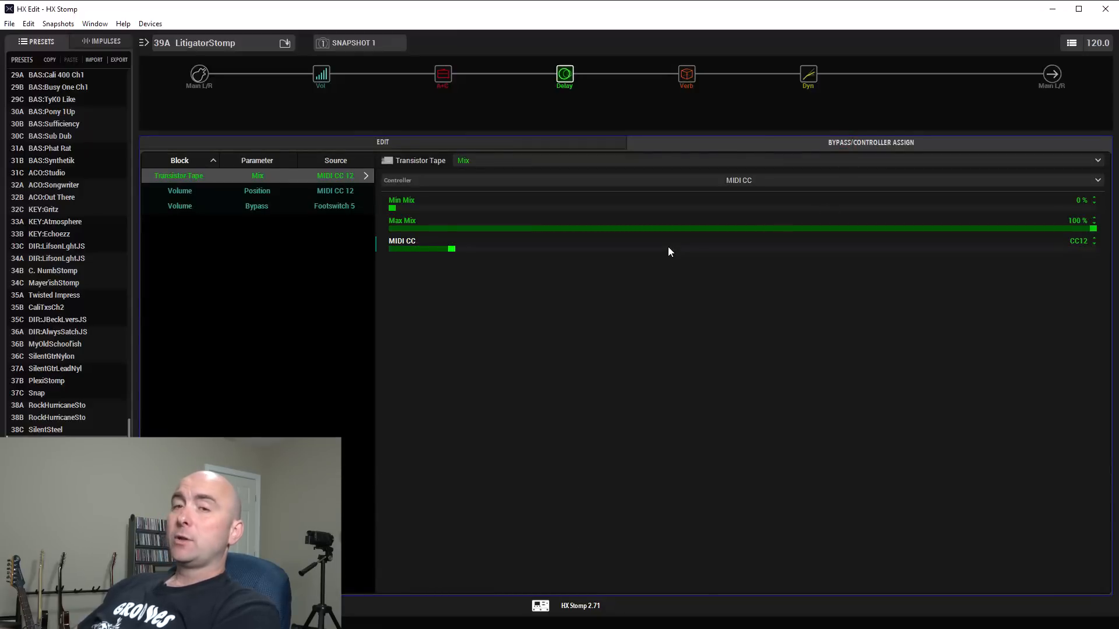
pyautogui.moveTo(527, 176)
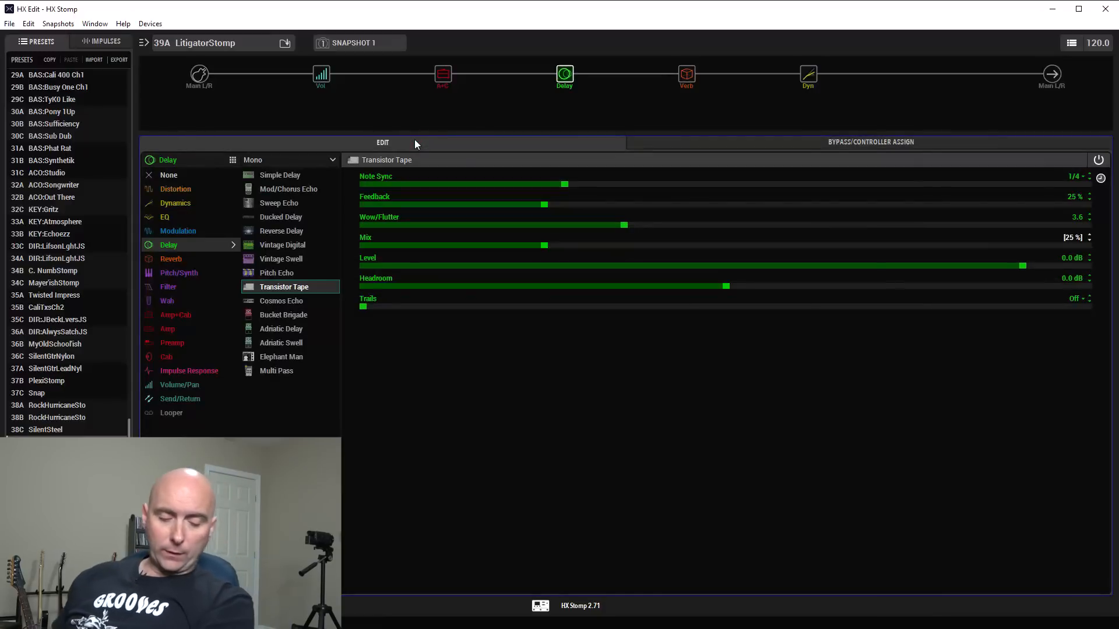
pyautogui.moveTo(546, 245); pyautogui.dragTo(924, 245)
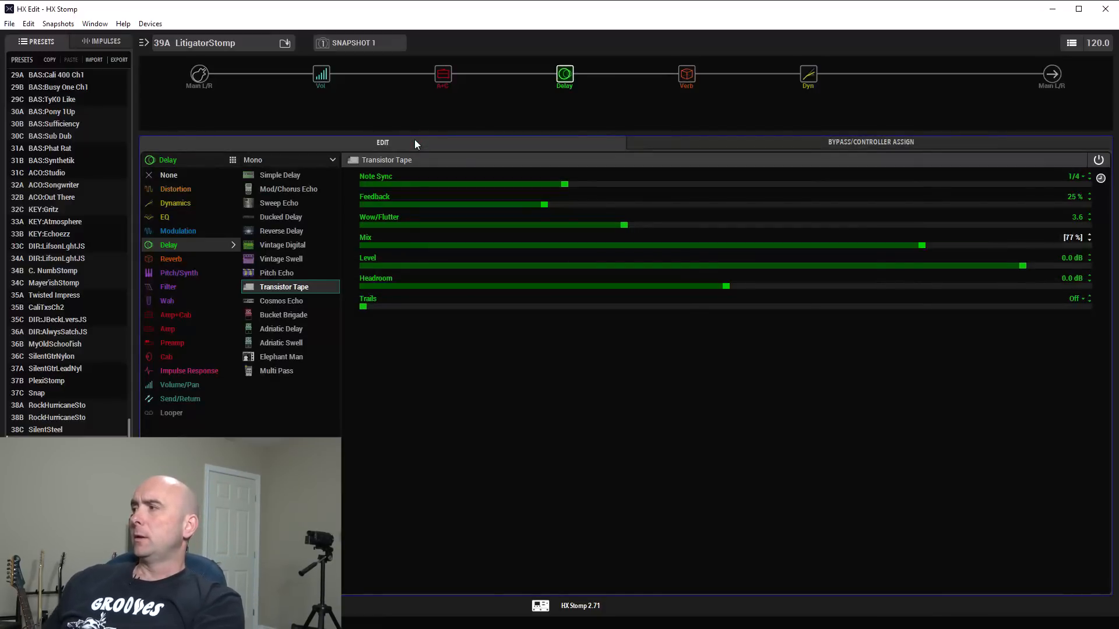
pyautogui.click(320, 75)
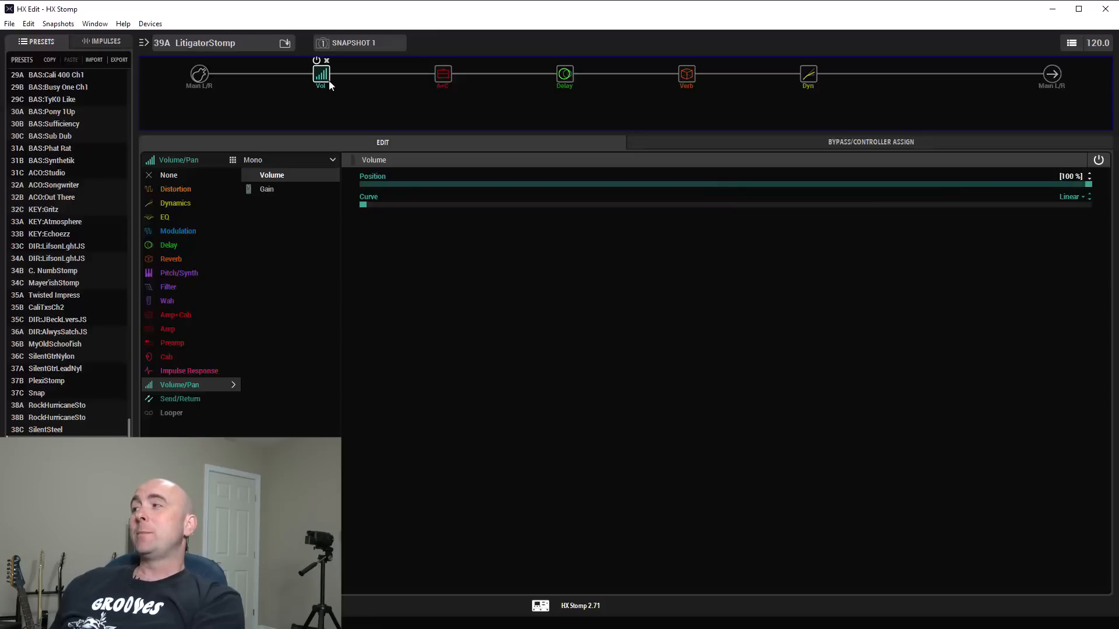
pyautogui.moveTo(1084, 183); pyautogui.dragTo(726, 184)
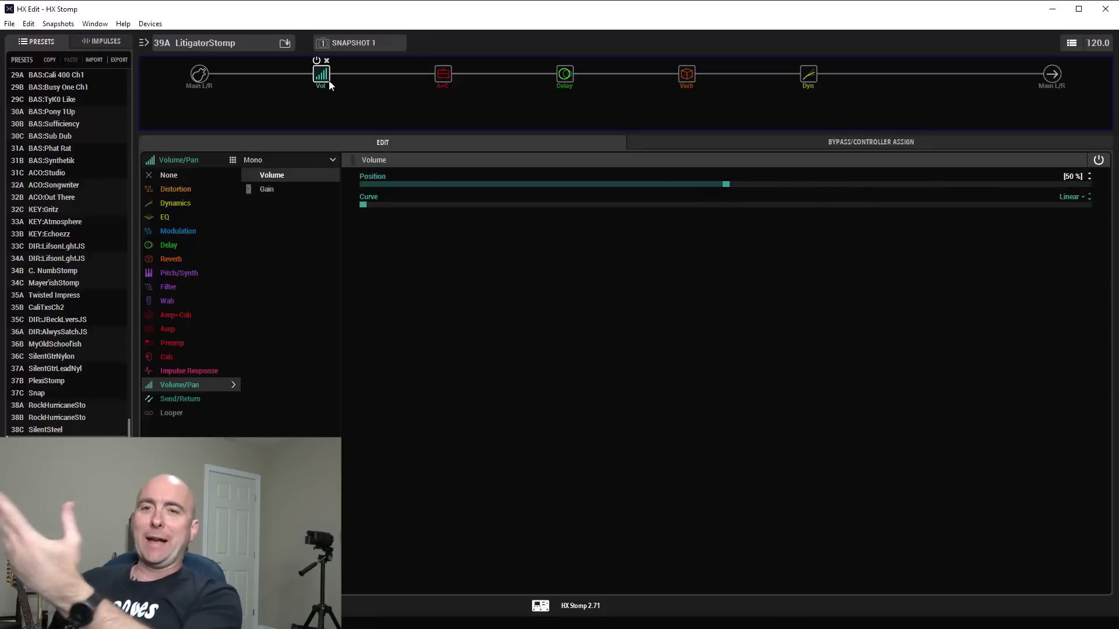
pyautogui.moveTo(725, 183); pyautogui.dragTo(1087, 183)
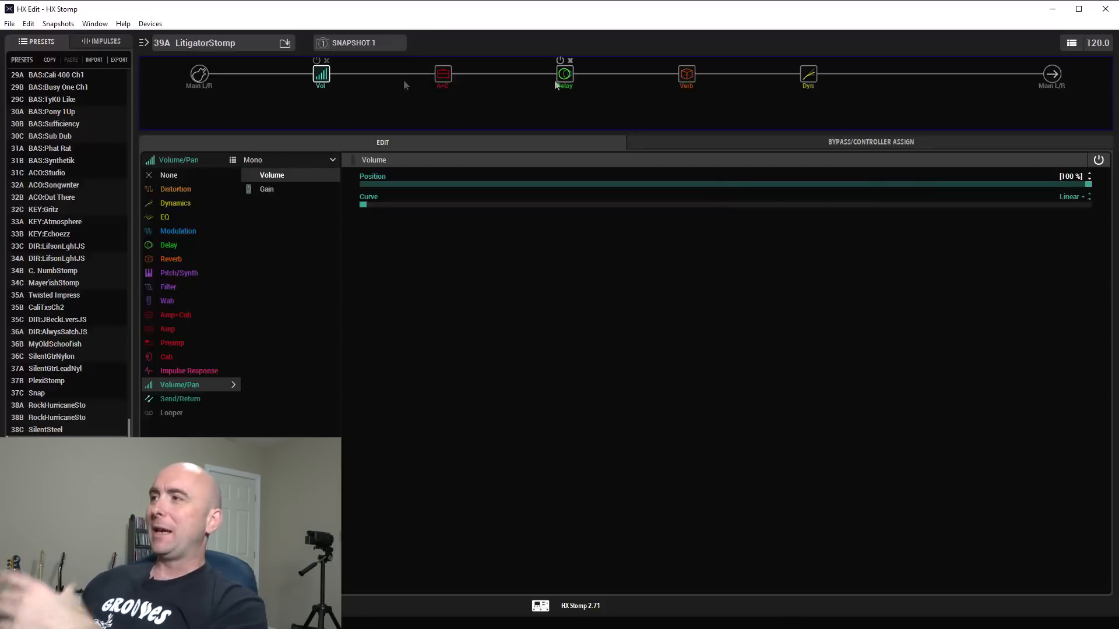
# Step: Assign the Litigator amp's Drive to MIDI CC and confirm it shows CC12
pyautogui.click(442, 73)
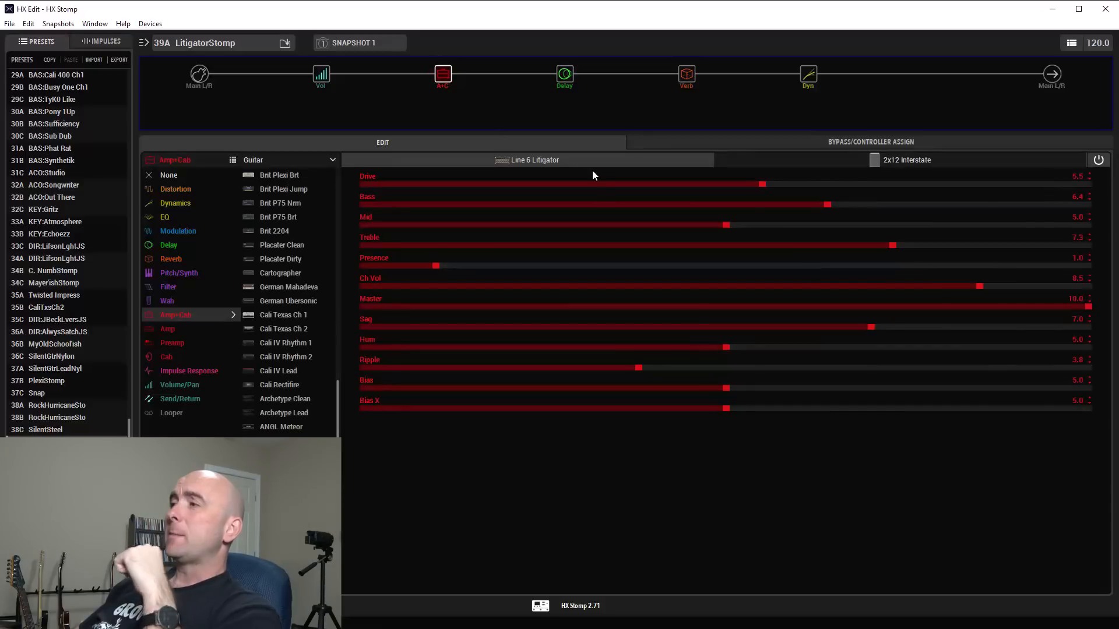
pyautogui.moveTo(592, 190)
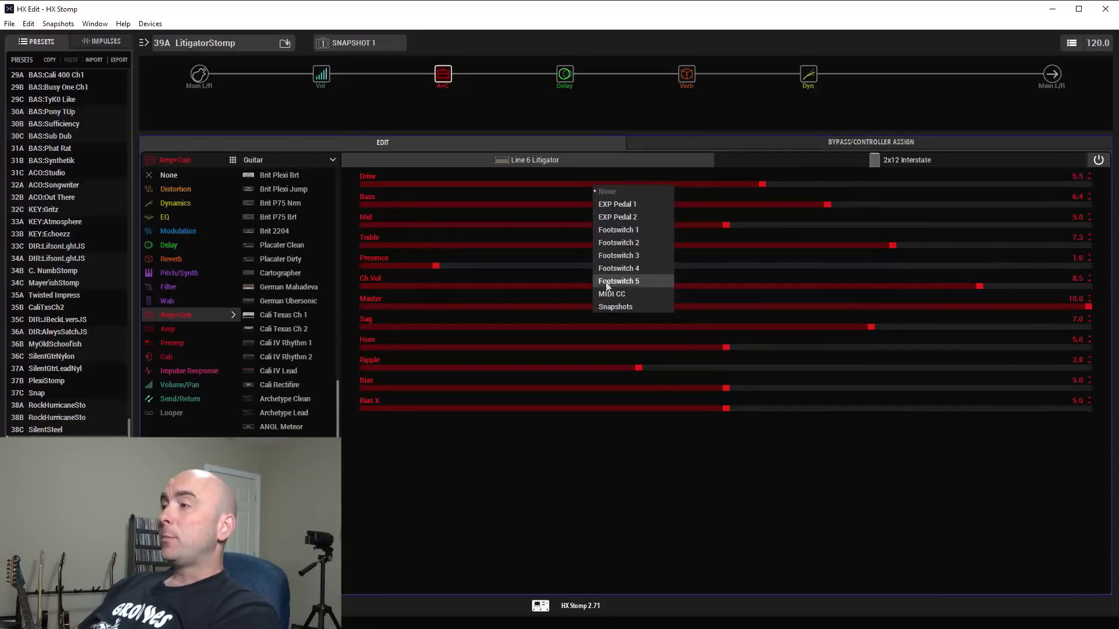
pyautogui.click(619, 280)
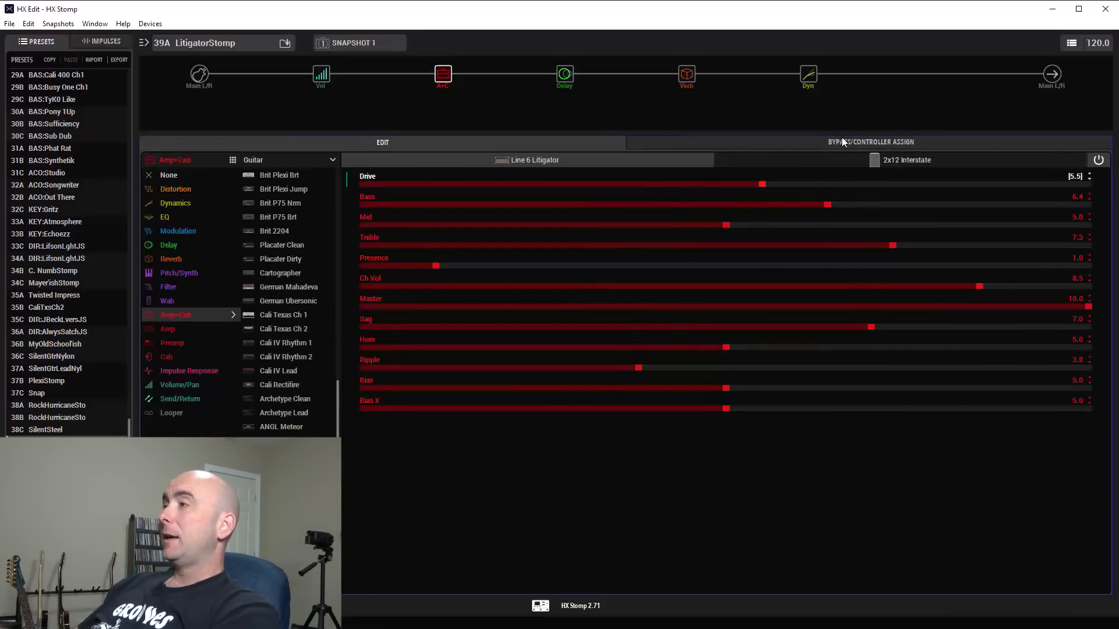
pyautogui.click(870, 142)
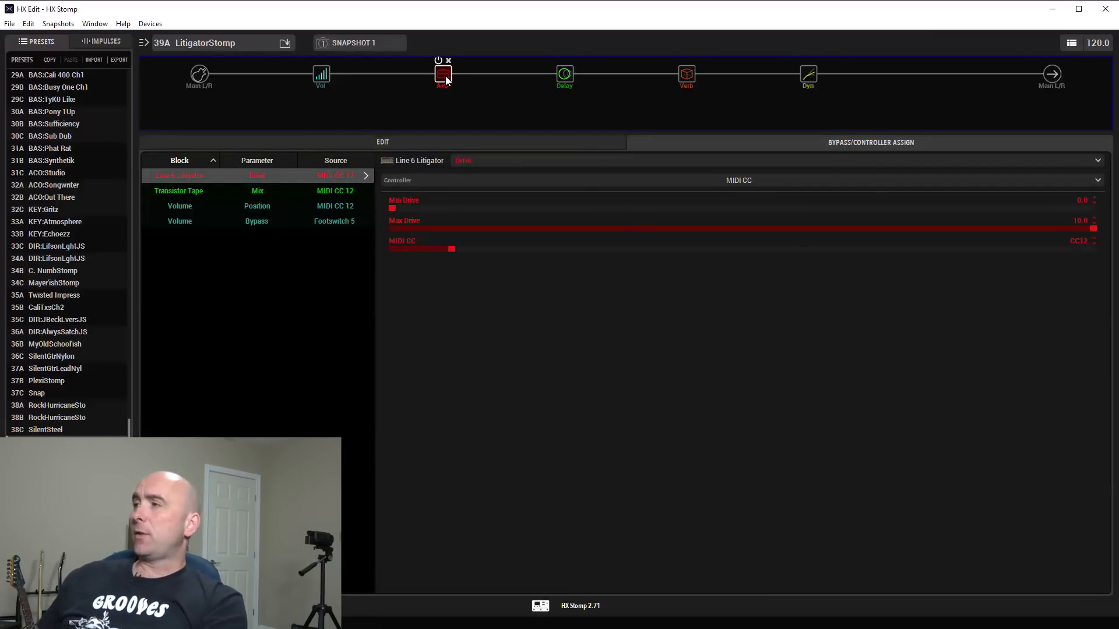
pyautogui.click(443, 73)
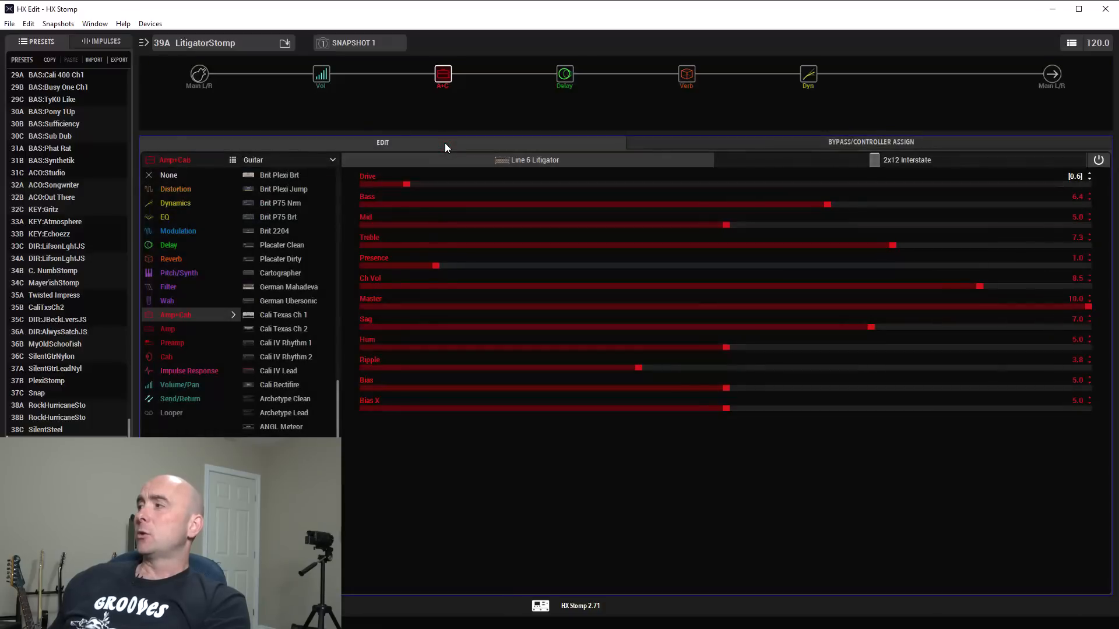
# Step: Test Drive, delay Mix and volume Position, ending with Position at 100%
pyautogui.moveTo(406, 184); pyautogui.dragTo(1084, 184)
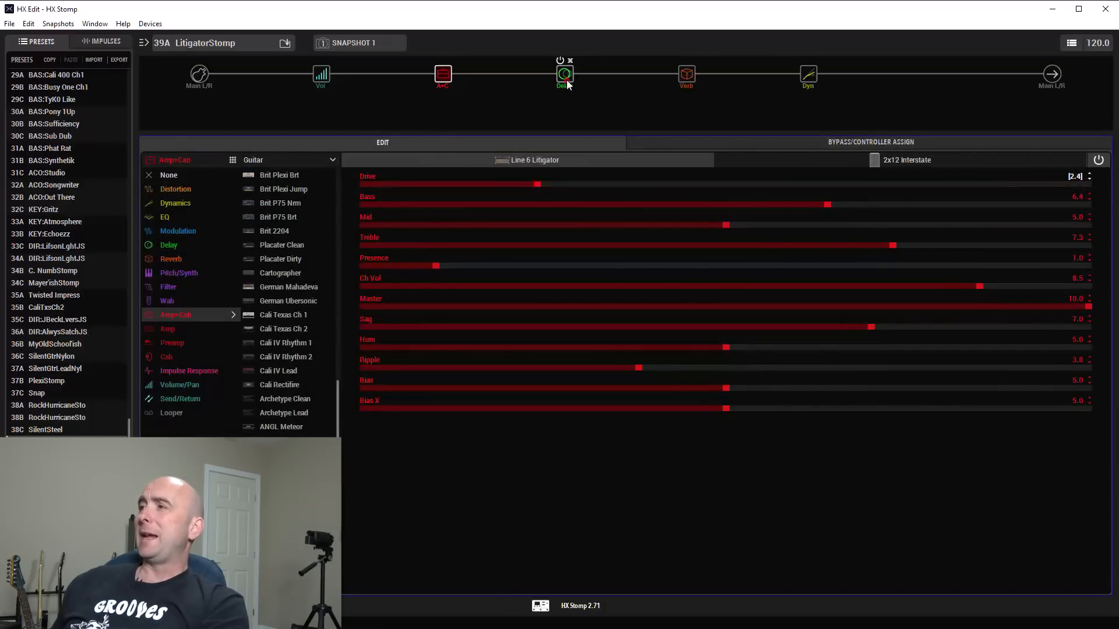
pyautogui.click(565, 74)
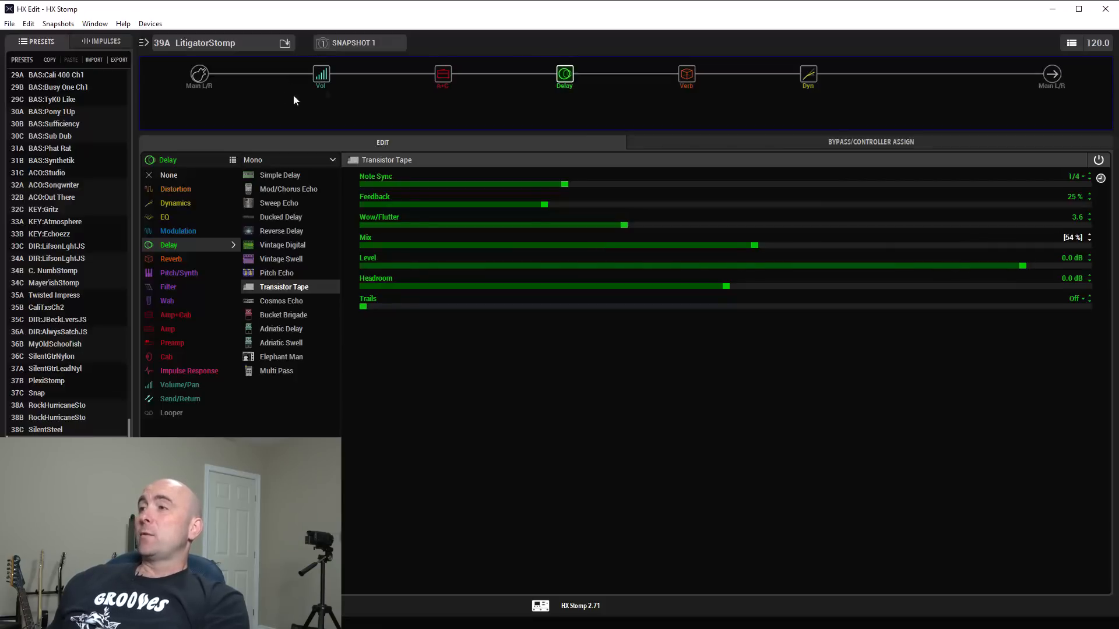
pyautogui.click(321, 75)
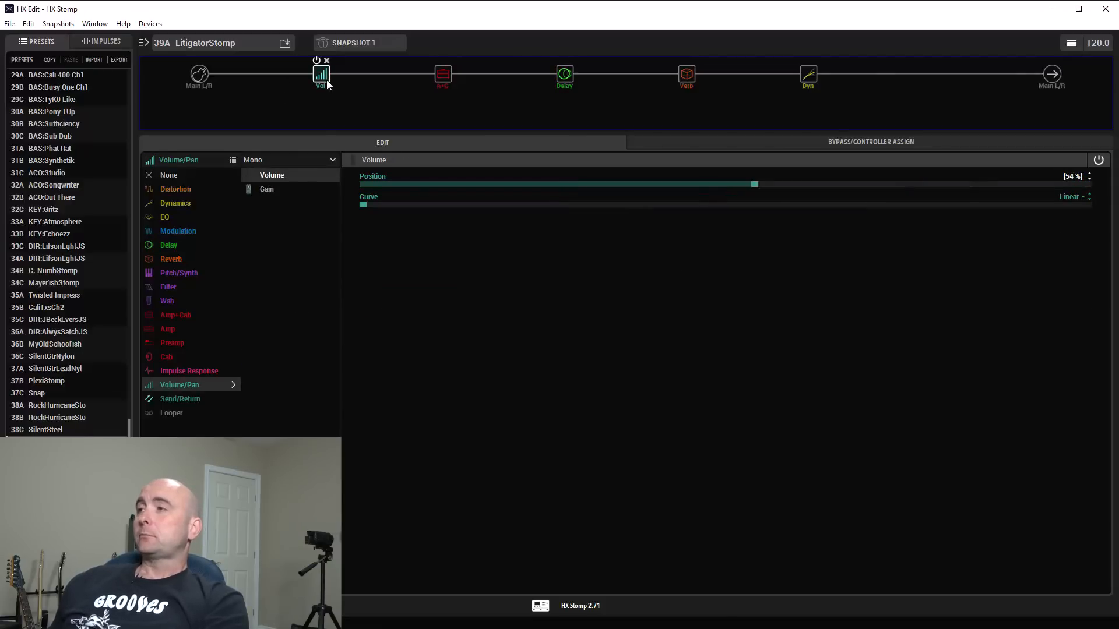
pyautogui.moveTo(754, 184); pyautogui.dragTo(1088, 184)
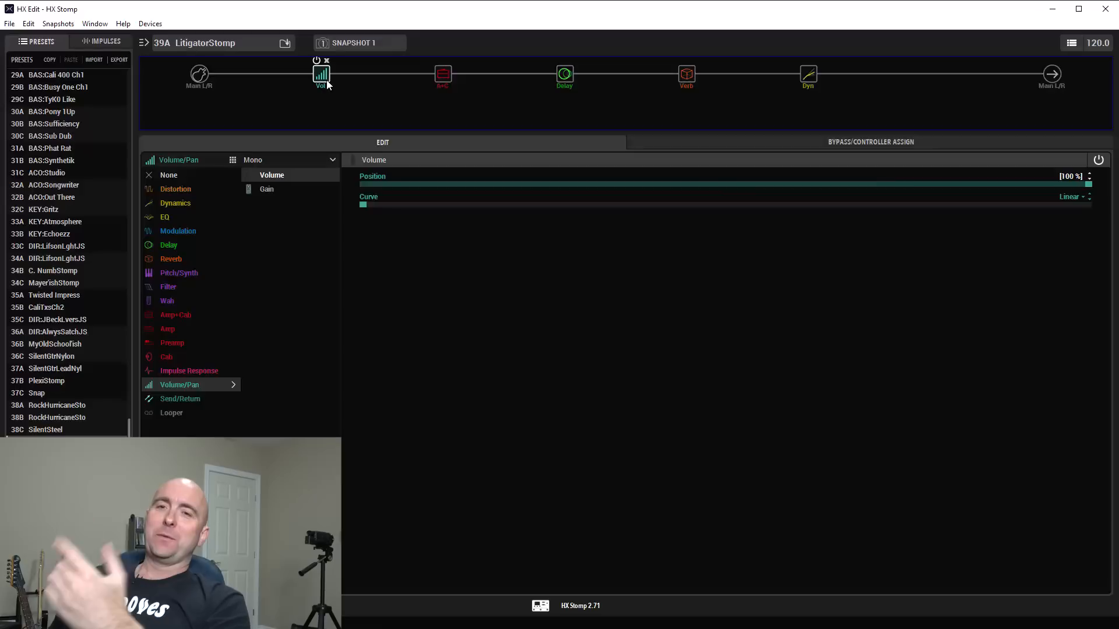